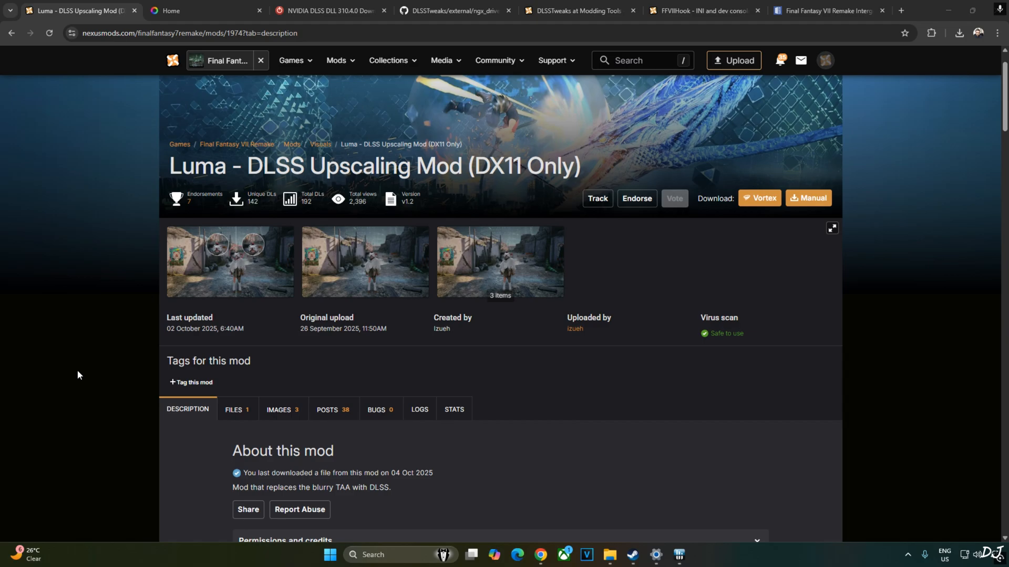
Scroll the Luma mod description down to its Installation and Compatibility sections
{"action": "scroll", "scroll_direction": "down", "scroll_amount": 3}
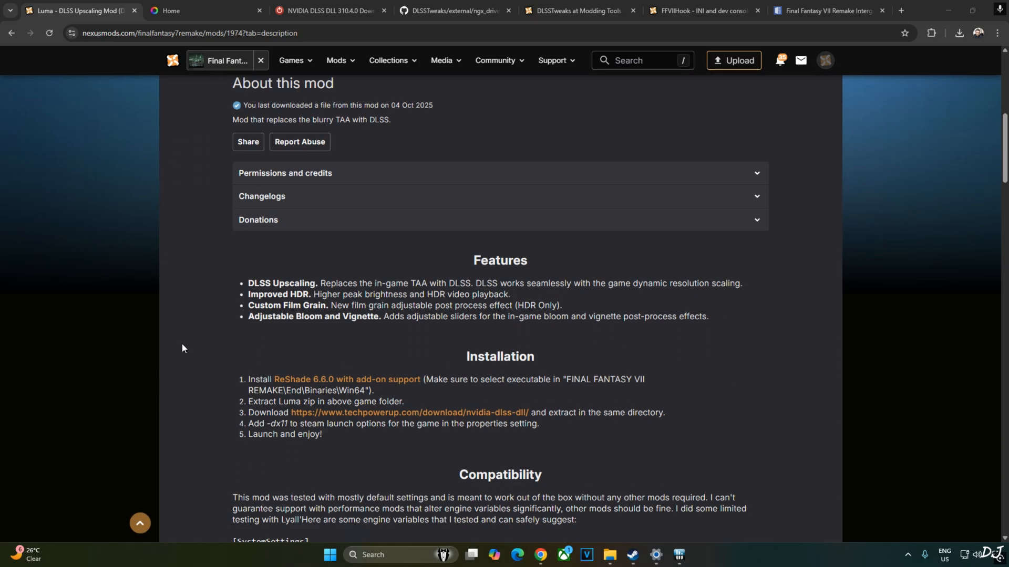
{"action": "scroll", "scroll_direction": "down", "scroll_amount": 3}
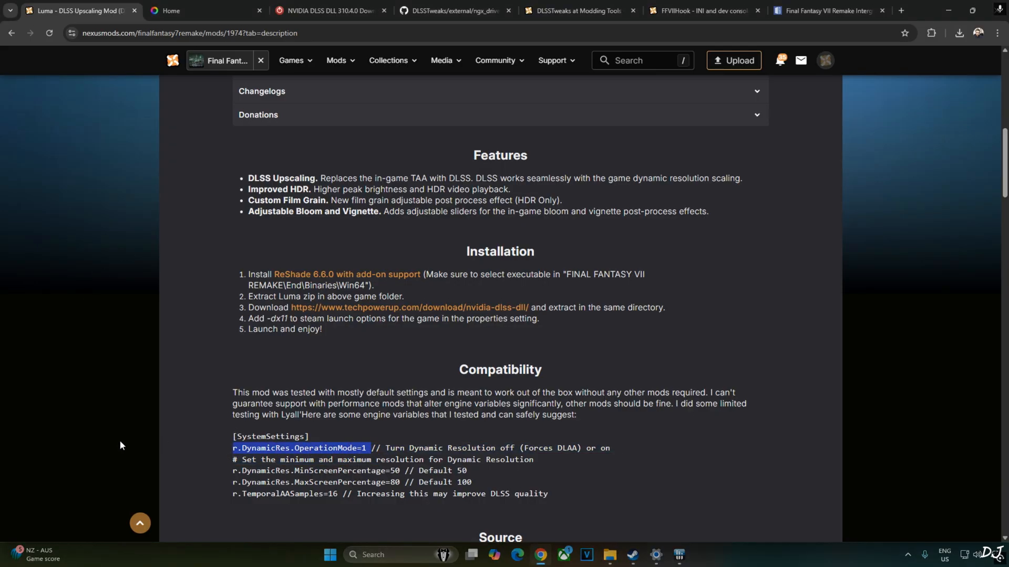
Select the suggested [SystemSettings] dynamic resolution lines in the Compatibility section
{"action": "left_click", "coordinate": [236, 470]}
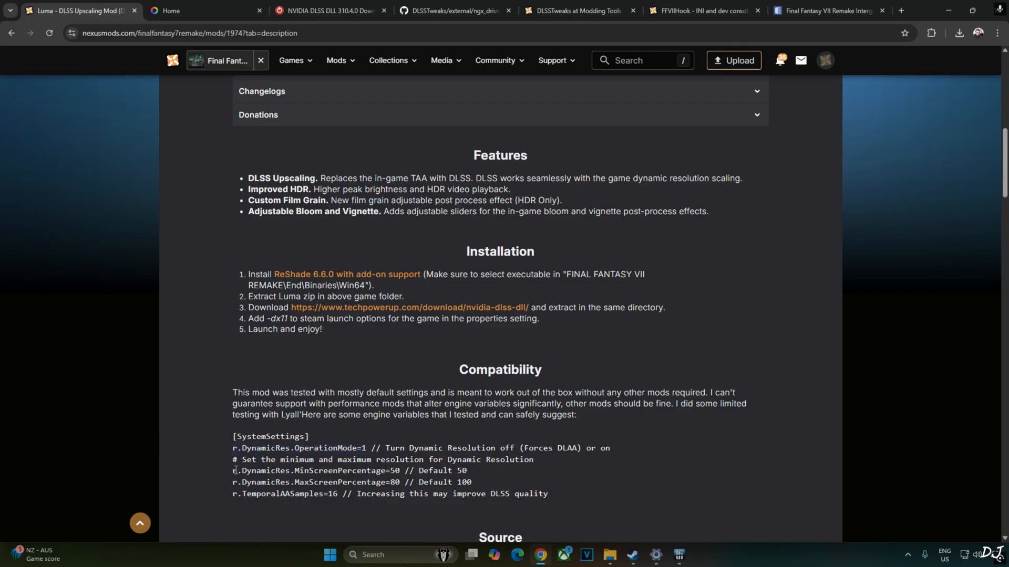
{"action": "left_click_drag", "start_coordinate": [233, 470], "coordinate": [470, 482]}
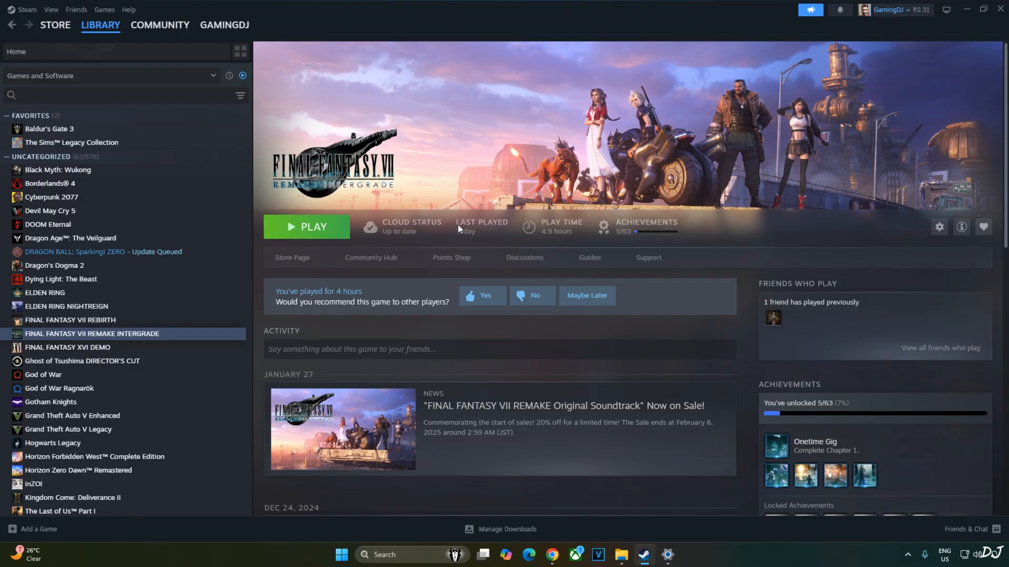
{"action": "mouse_move", "coordinate": [939, 227]}
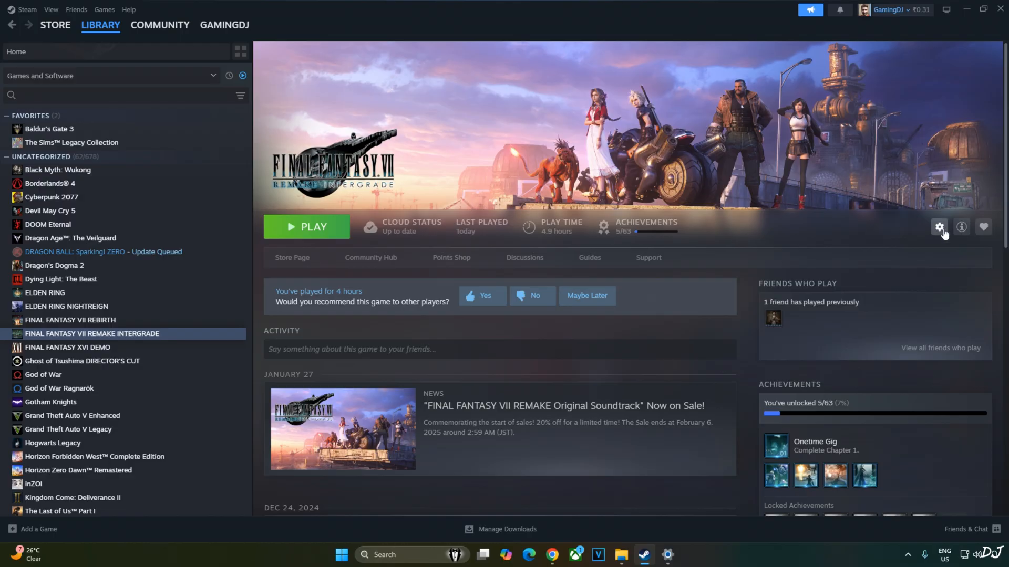
{"action": "left_click", "coordinate": [939, 226]}
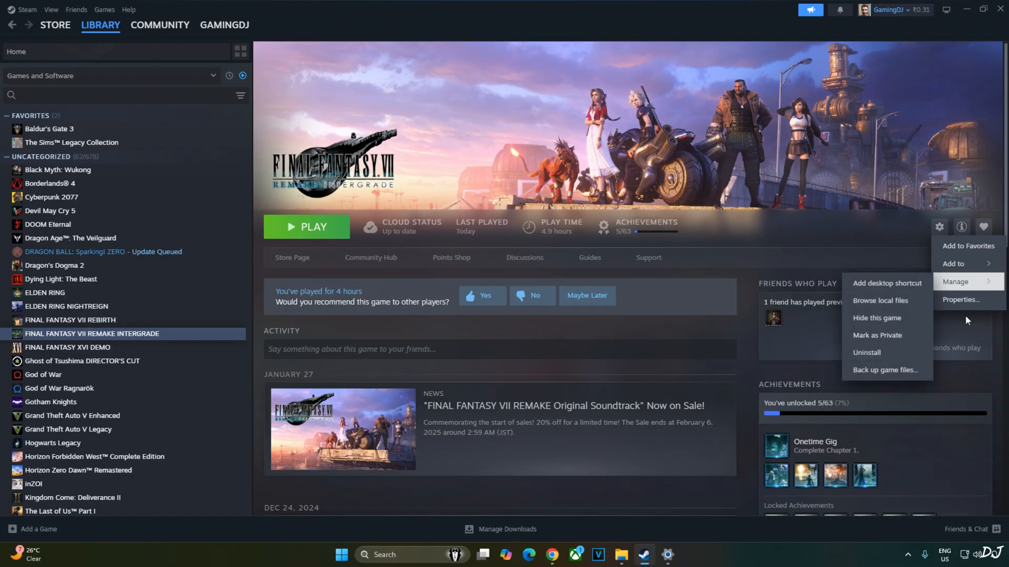
{"action": "left_click", "coordinate": [960, 300]}
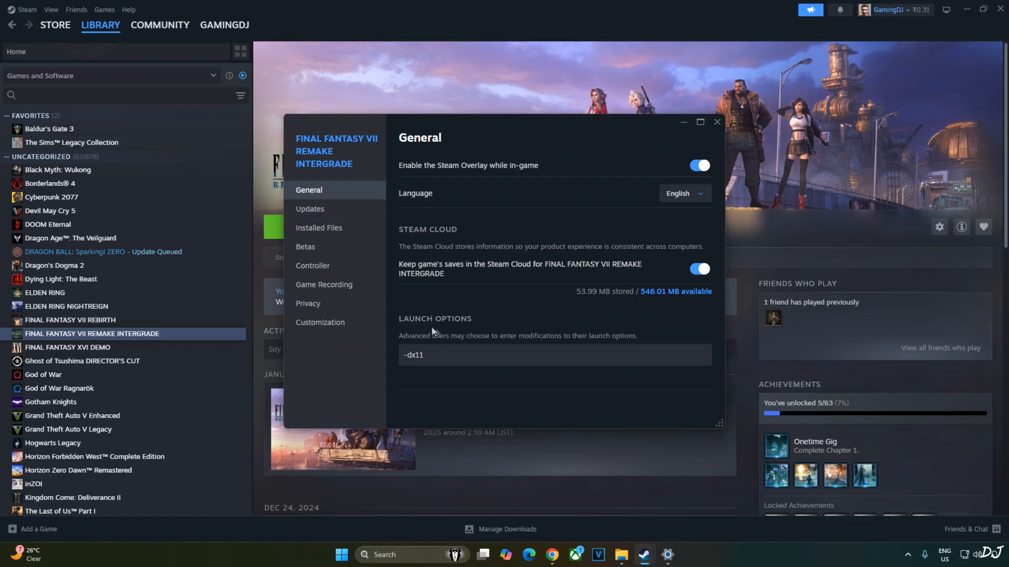
{"action": "mouse_move", "coordinate": [396, 367]}
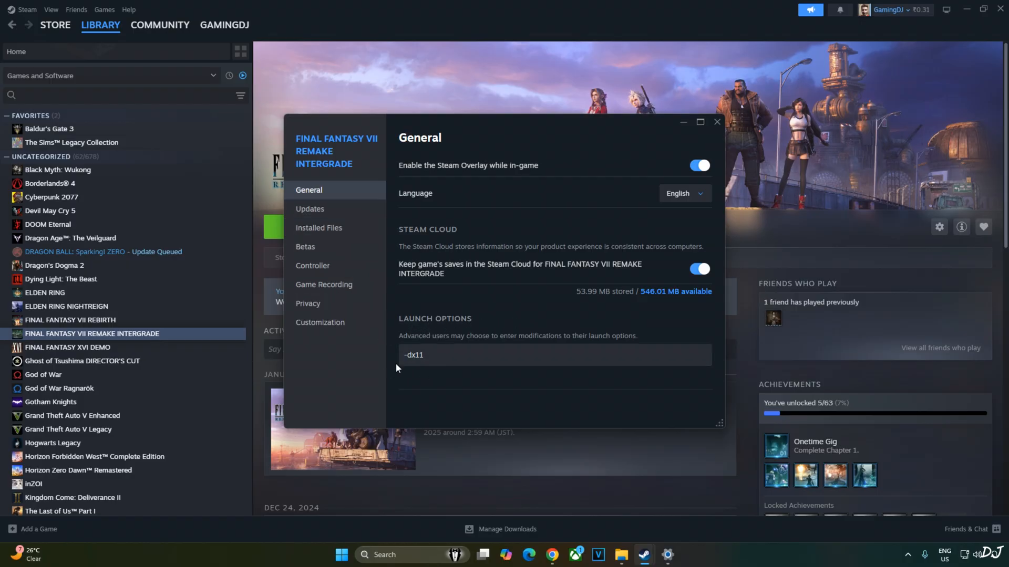
{"action": "left_click", "coordinate": [716, 123]}
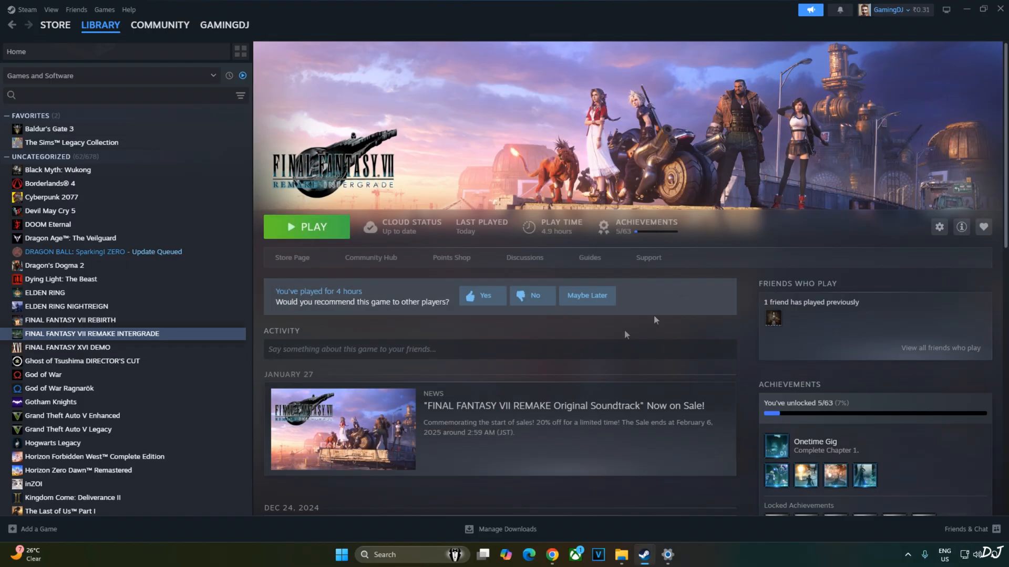
{"action": "left_click", "coordinate": [306, 227]}
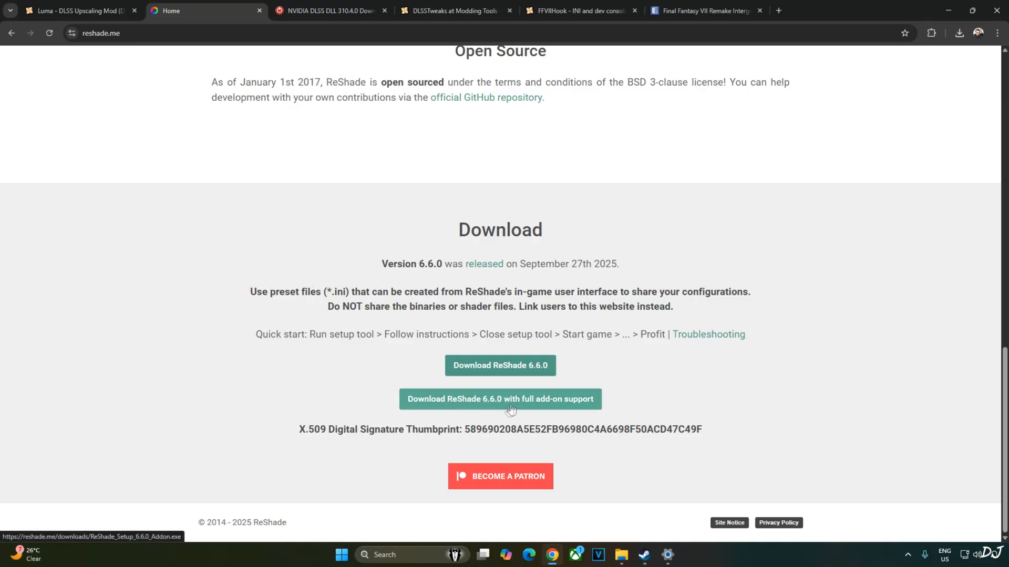
{"action": "mouse_move", "coordinate": [542, 402]}
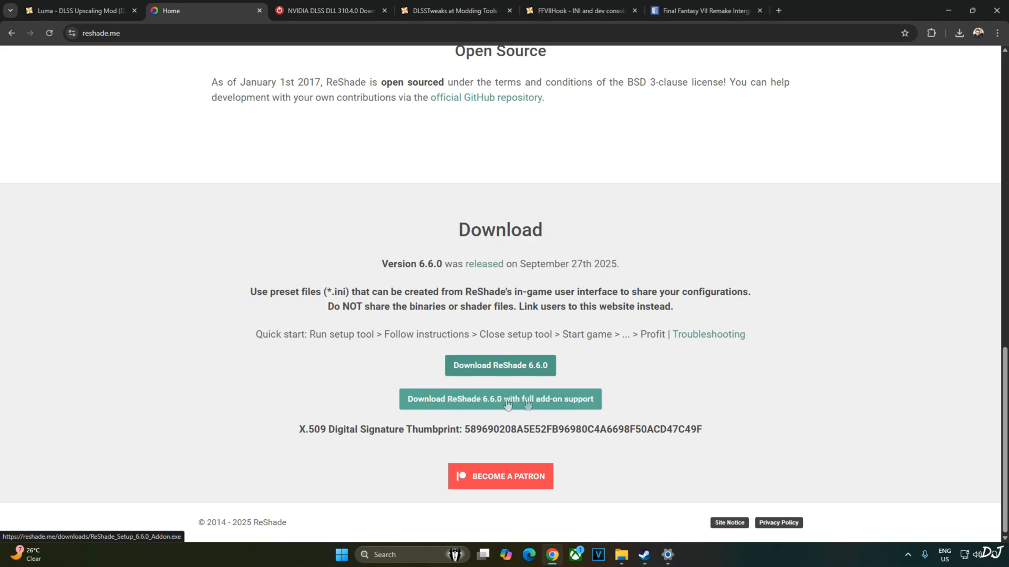
Download ReShade 6.6.0 with full add-on support and the NVIDIA DLSS DLL 310.4.0
{"action": "left_click", "coordinate": [328, 11]}
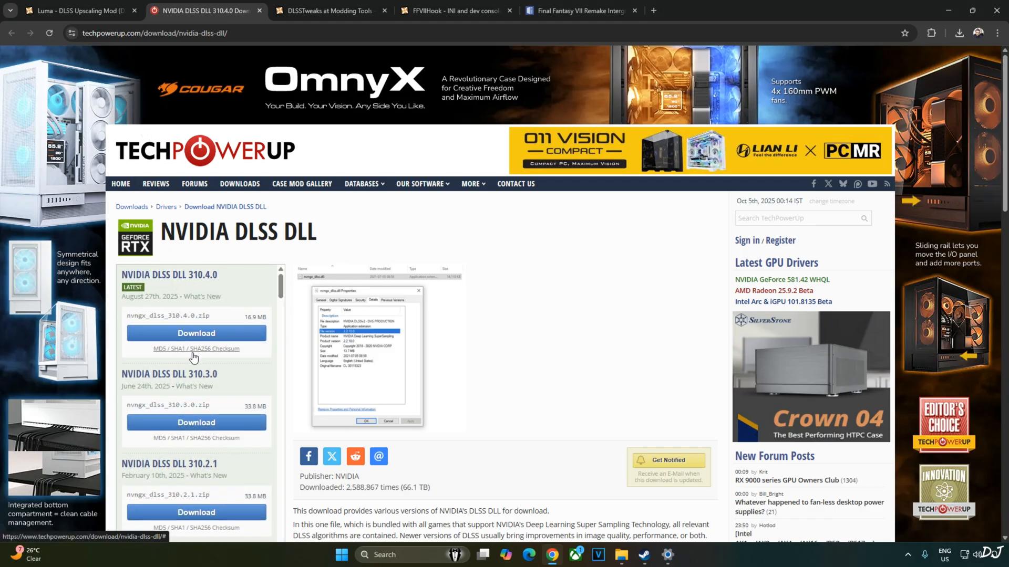
{"action": "mouse_move", "coordinate": [218, 292]}
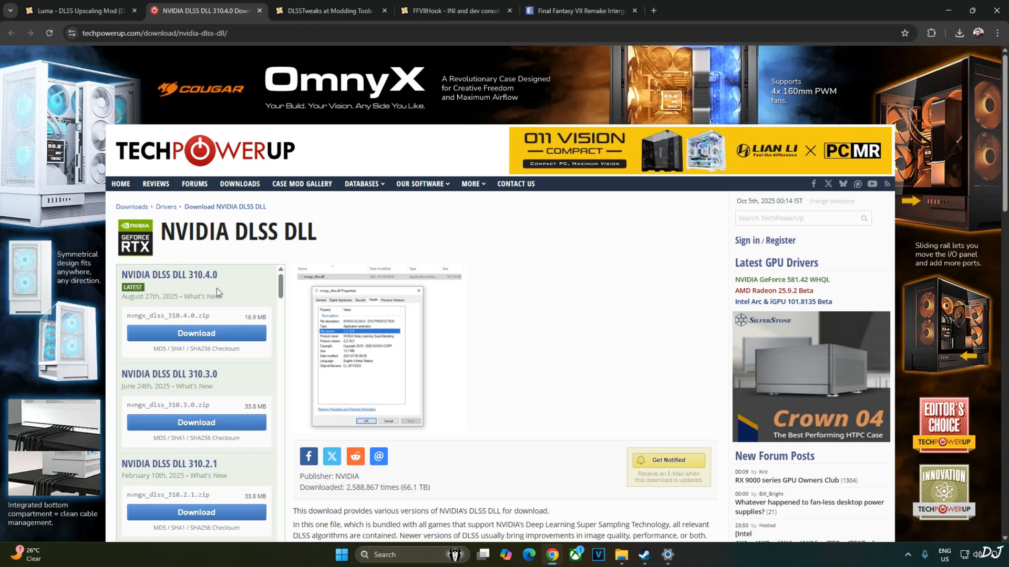
{"action": "left_click", "coordinate": [196, 333]}
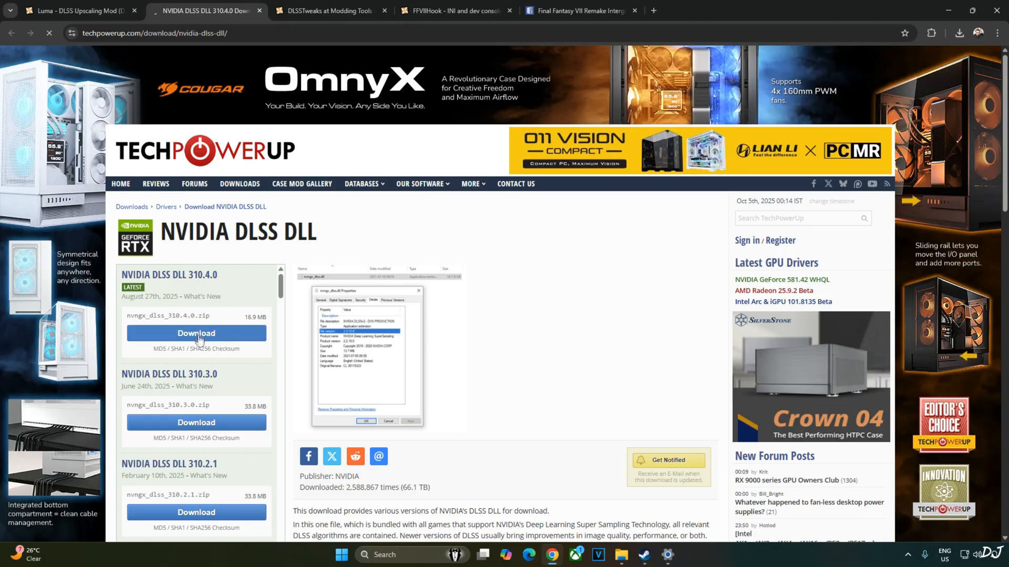
{"action": "left_click", "coordinate": [196, 333]}
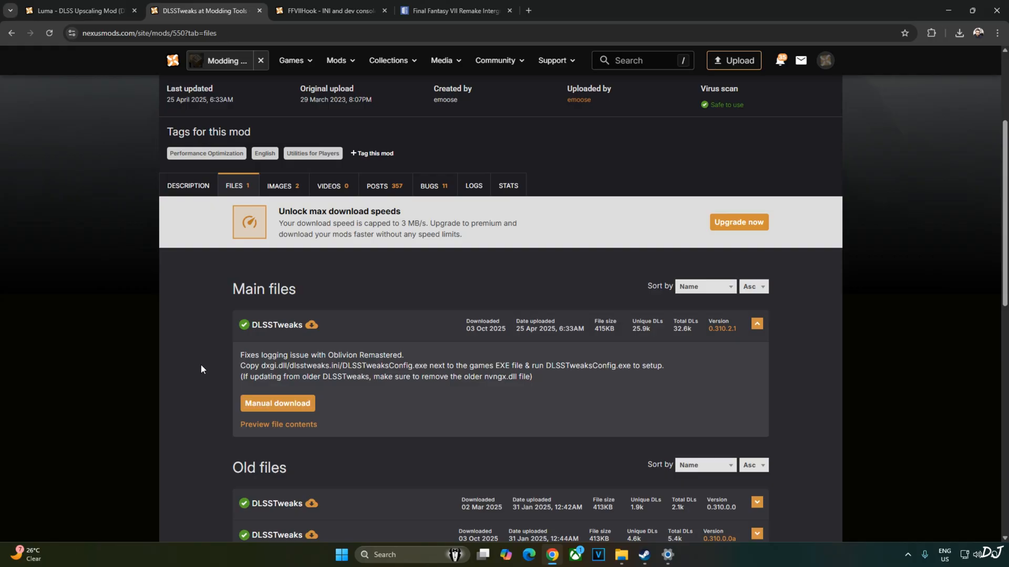
{"action": "mouse_move", "coordinate": [281, 396]}
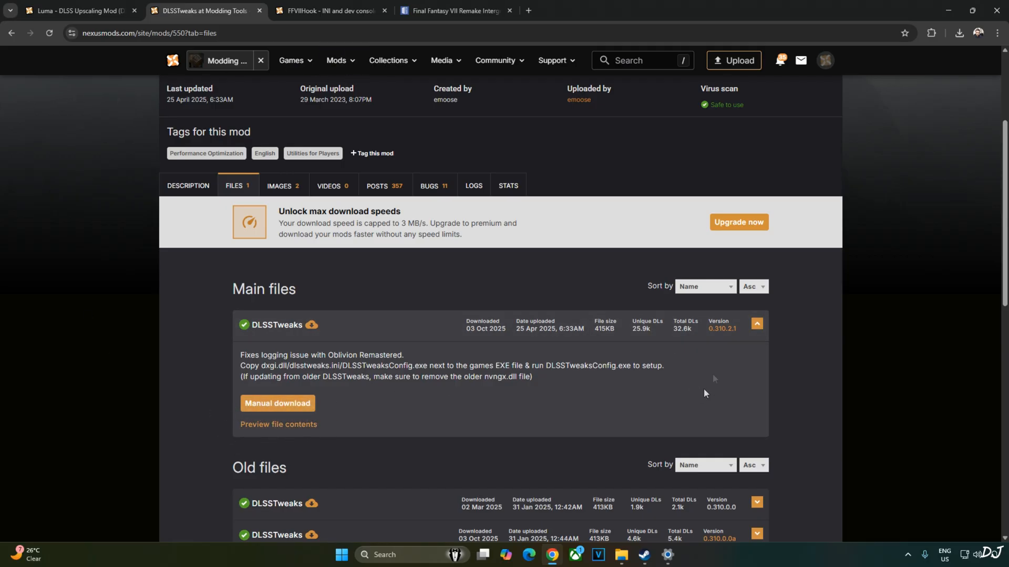
{"action": "mouse_move", "coordinate": [277, 405]}
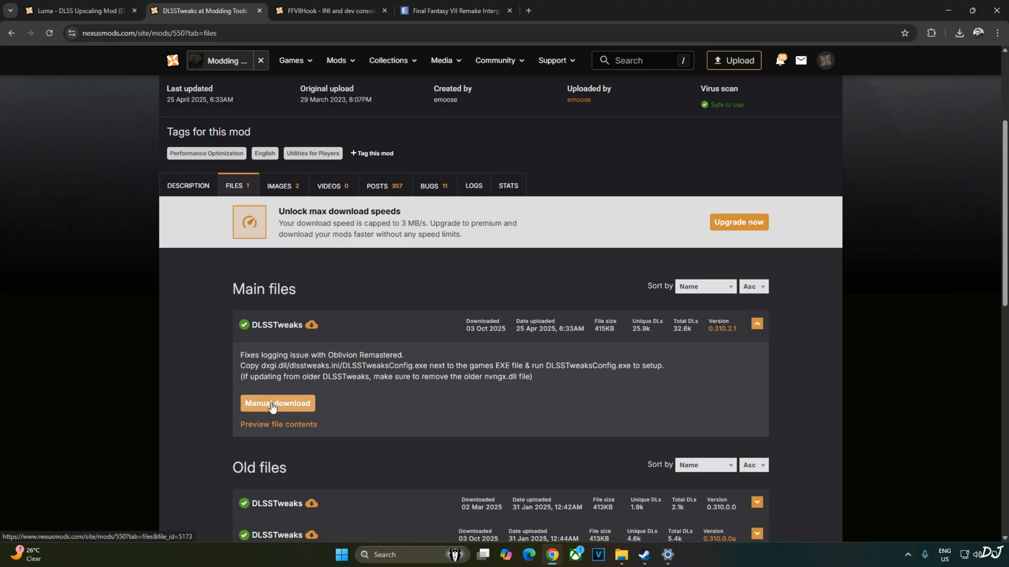
Manually download the DLSSTweaks main file from its Files tab
{"action": "left_click", "coordinate": [277, 403]}
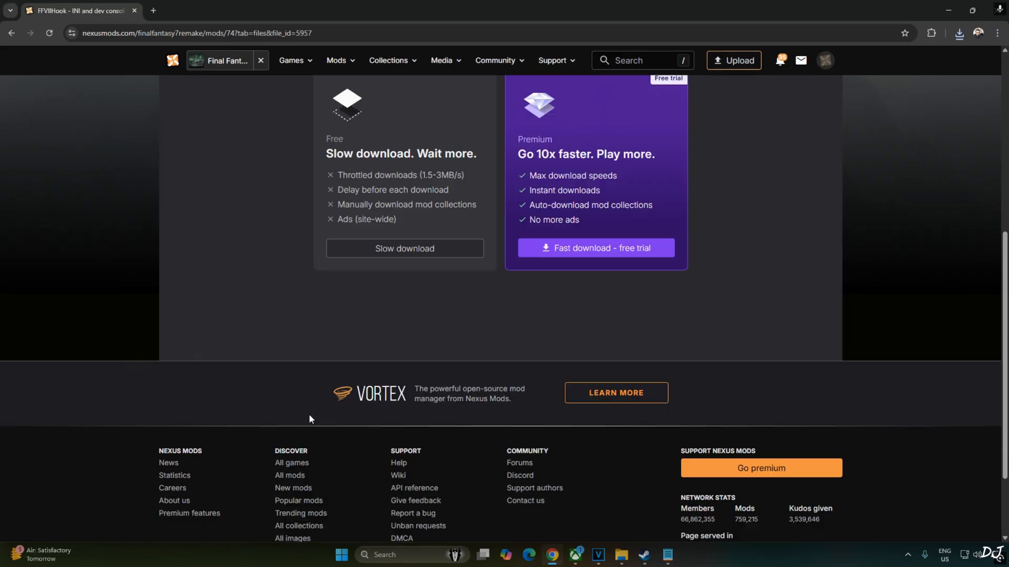
{"action": "scroll", "scroll_direction": "down", "scroll_amount": 3}
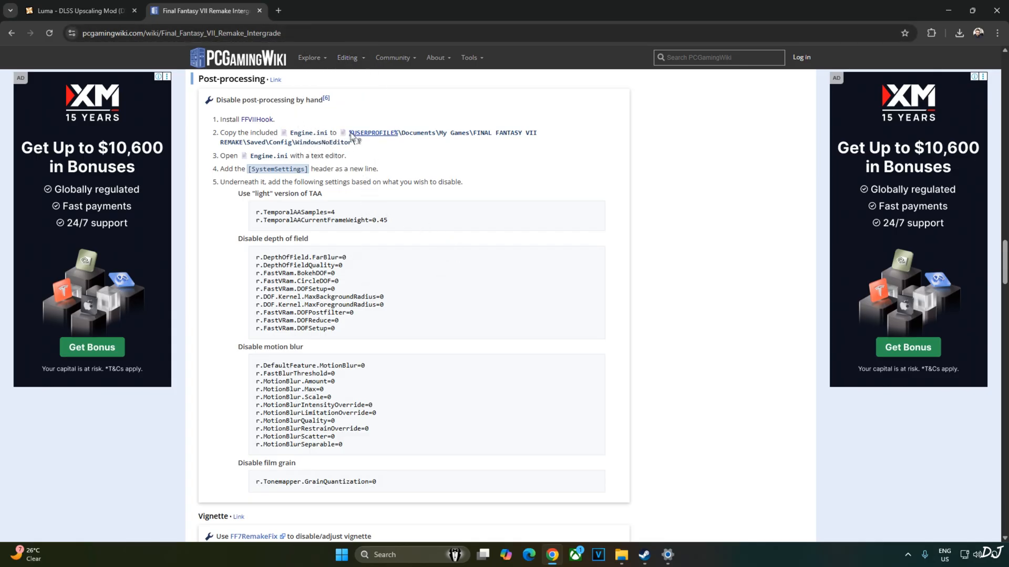
Select the Engine.ini config folder path and the 'Disable motion blur' lines on PCGamingWiki
{"action": "left_click_drag", "start_coordinate": [349, 133], "coordinate": [358, 143]}
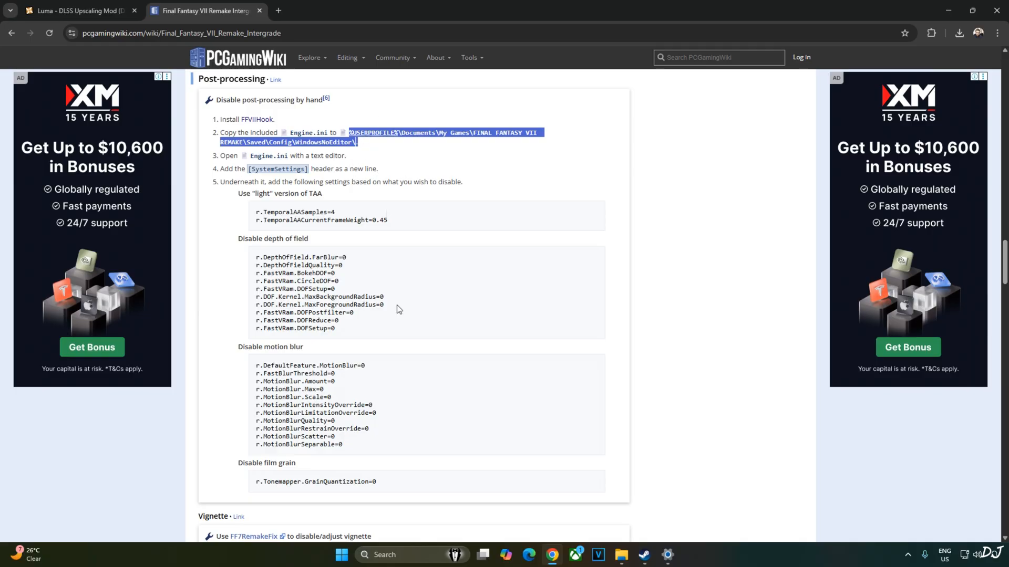
{"action": "left_click_drag", "start_coordinate": [255, 258], "coordinate": [353, 312]}
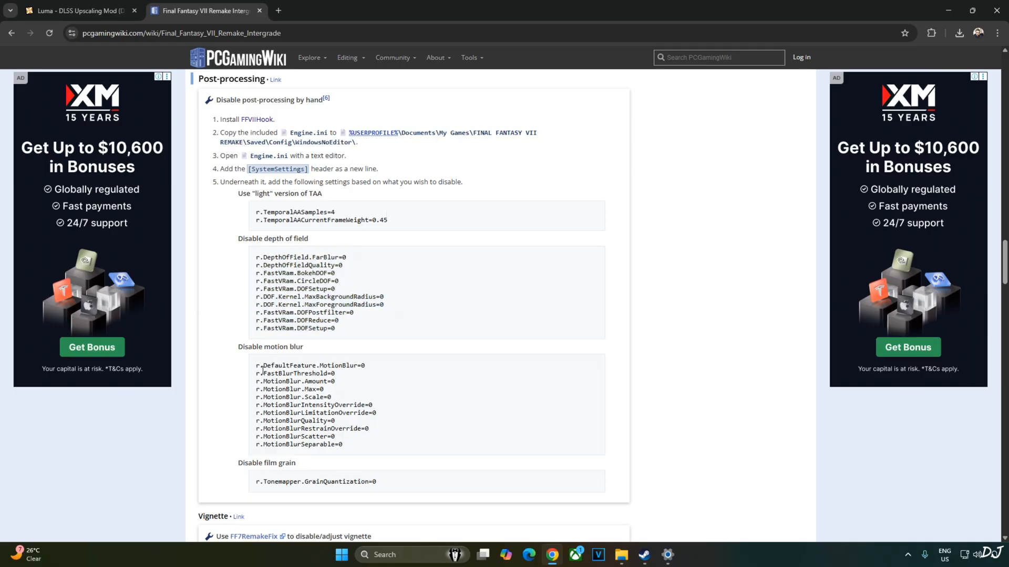
{"action": "left_click_drag", "start_coordinate": [256, 366], "coordinate": [344, 445]}
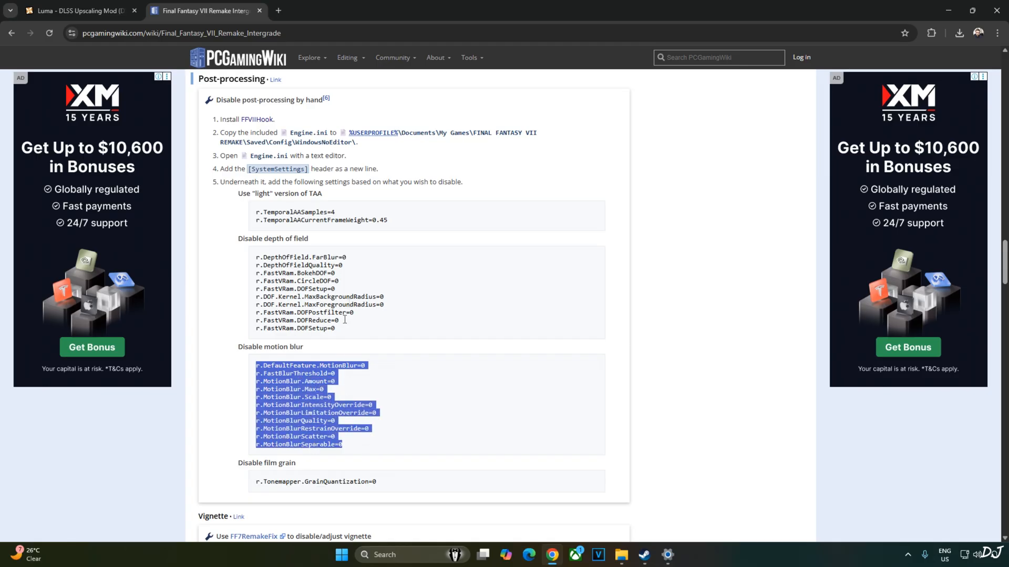
{"action": "left_click", "coordinate": [78, 10]}
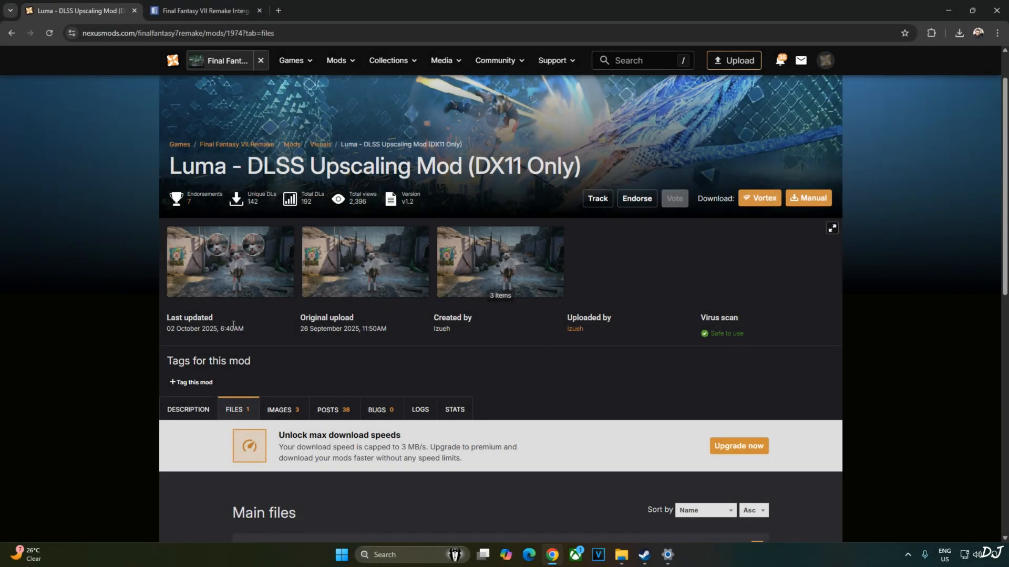
Manually download Luma-Final_Fantasy_VII_Remake v1.2 from the Luma Main files
{"action": "scroll", "scroll_direction": "down", "scroll_amount": 3}
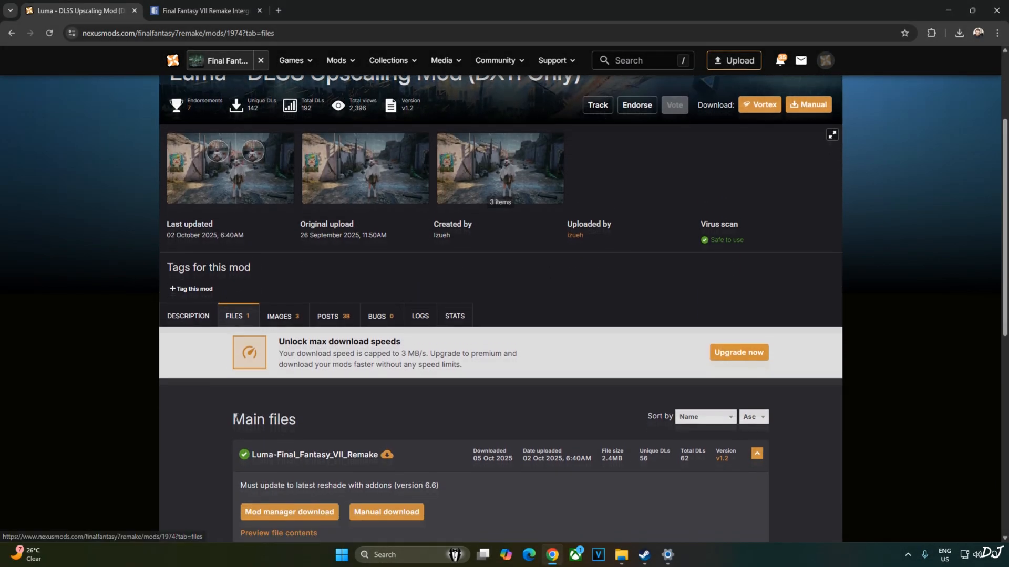
{"action": "scroll", "scroll_direction": "down", "scroll_amount": 3}
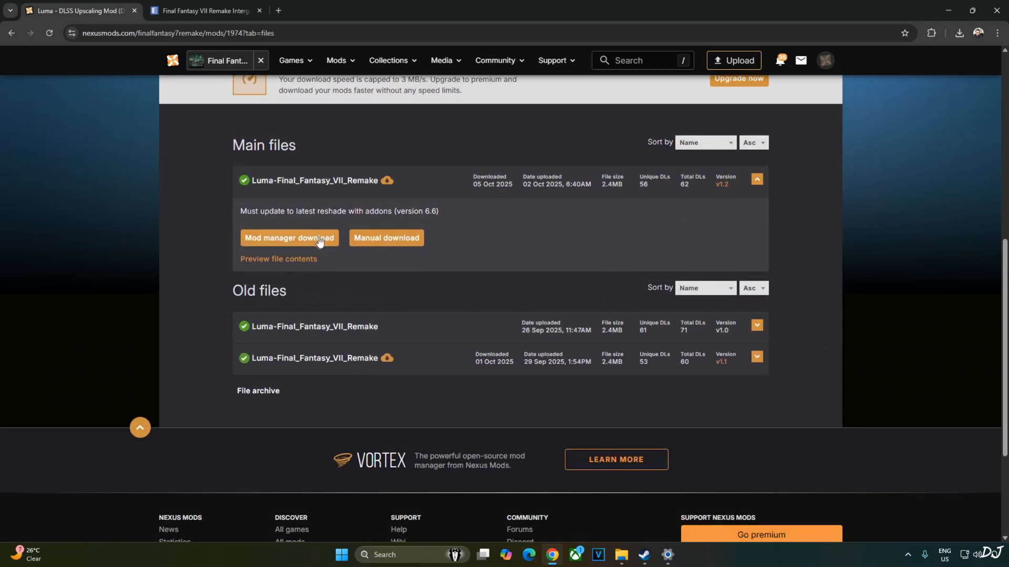
{"action": "left_click", "coordinate": [289, 239]}
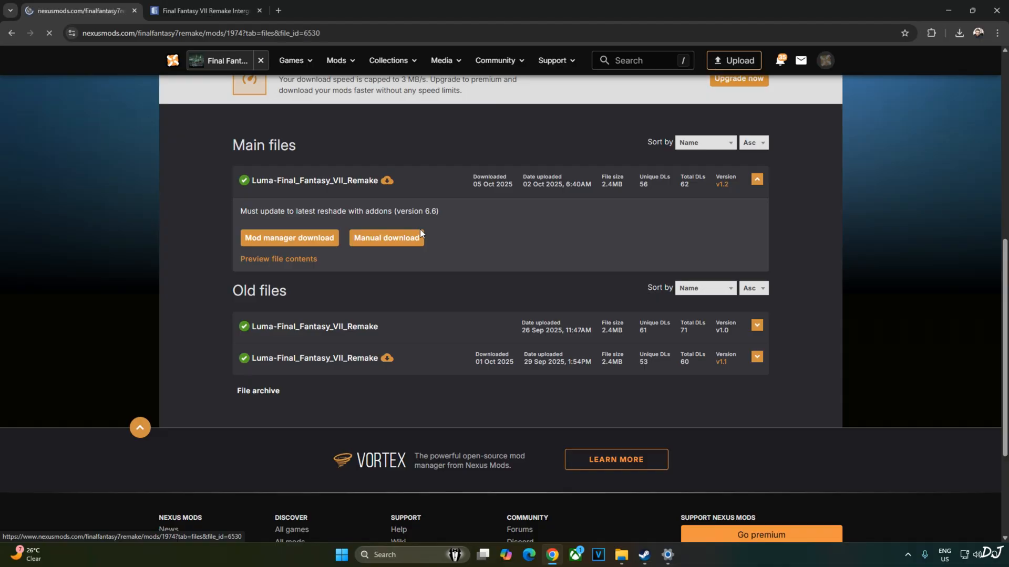
{"action": "left_click", "coordinate": [386, 240]}
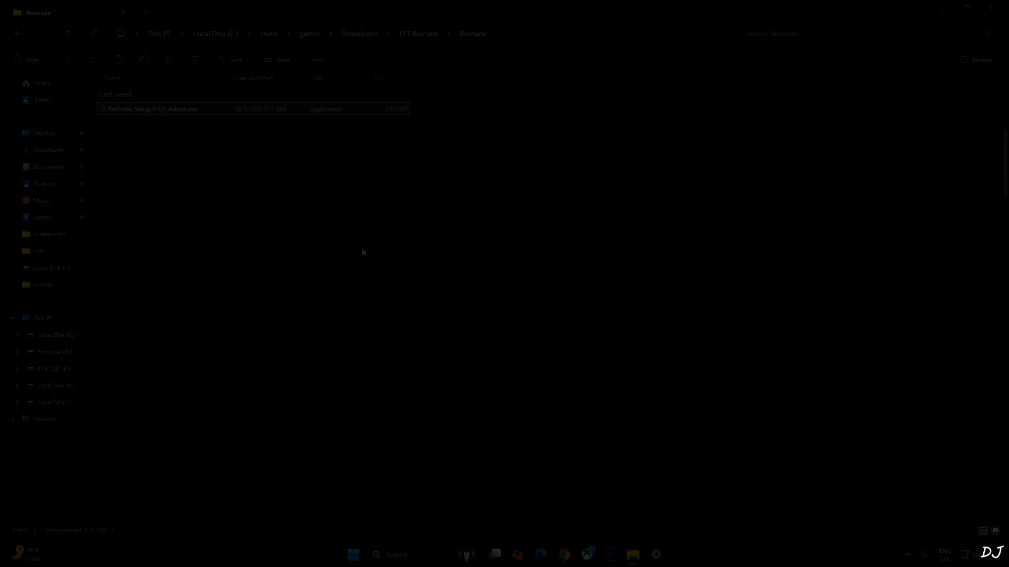
Install ReShade 6.6.0 for ff7remake_.exe using DirectX 10/11/12, default effects and no add-ons
{"action": "double_click", "coordinate": [152, 109]}
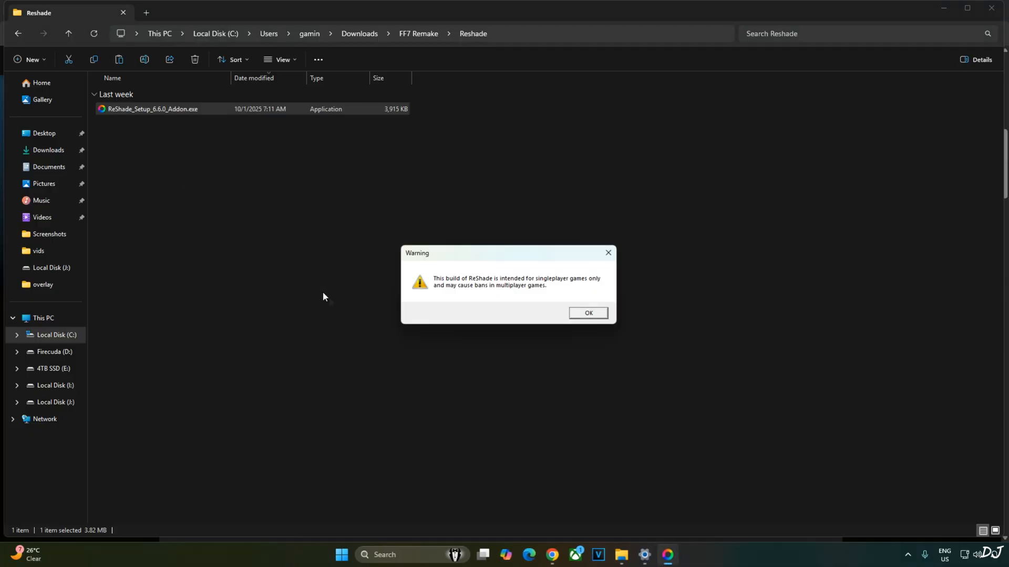
{"action": "left_click", "coordinate": [586, 313]}
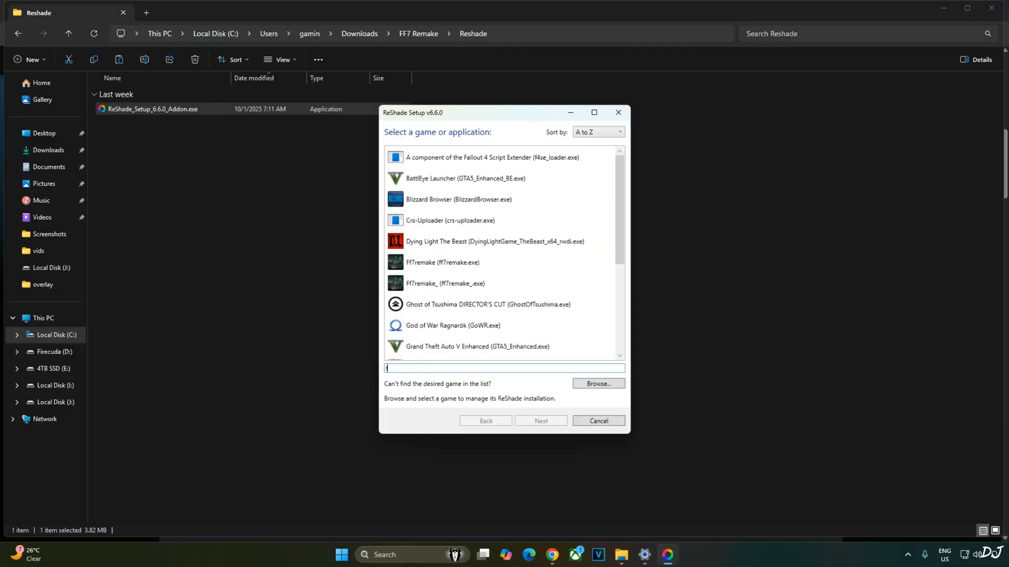
{"action": "type", "text": "ina"}
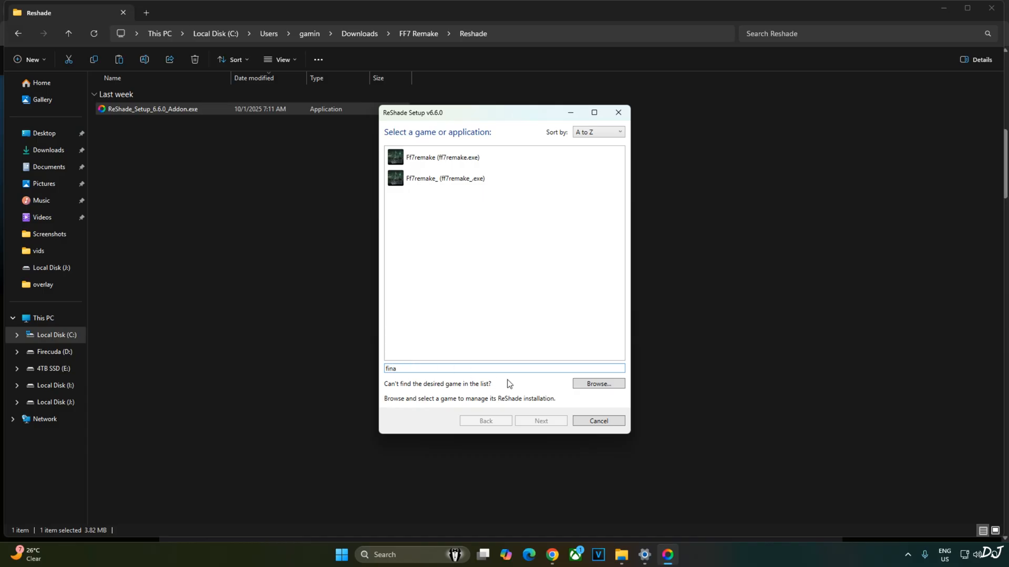
{"action": "left_click", "coordinate": [445, 179]}
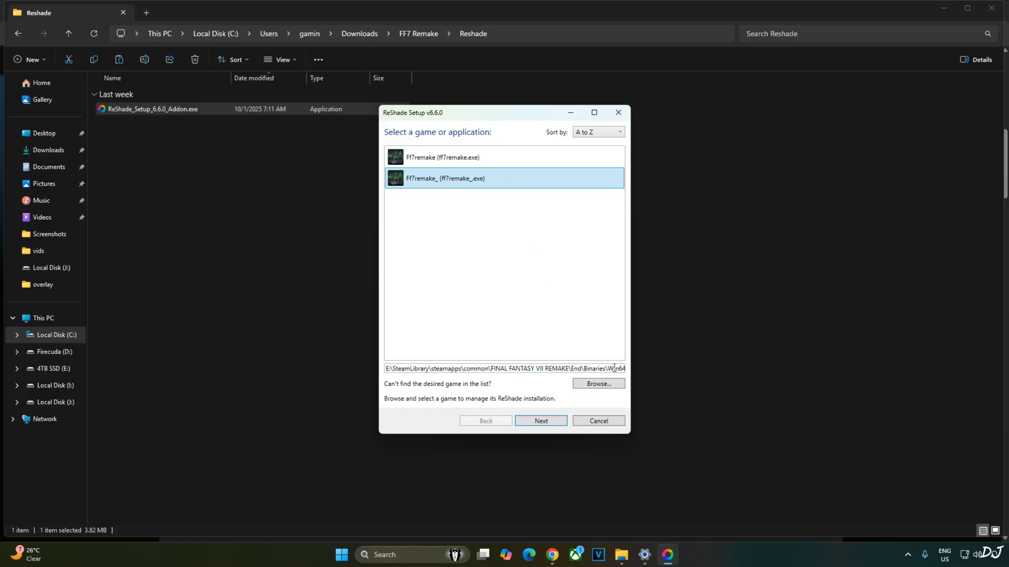
{"action": "left_click", "coordinate": [541, 421]}
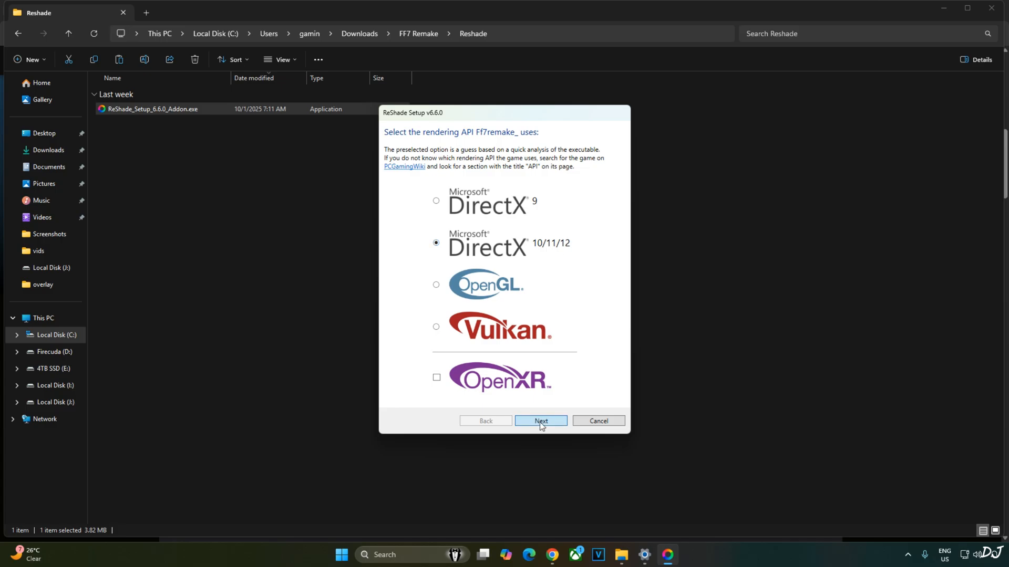
{"action": "left_click", "coordinate": [540, 421]}
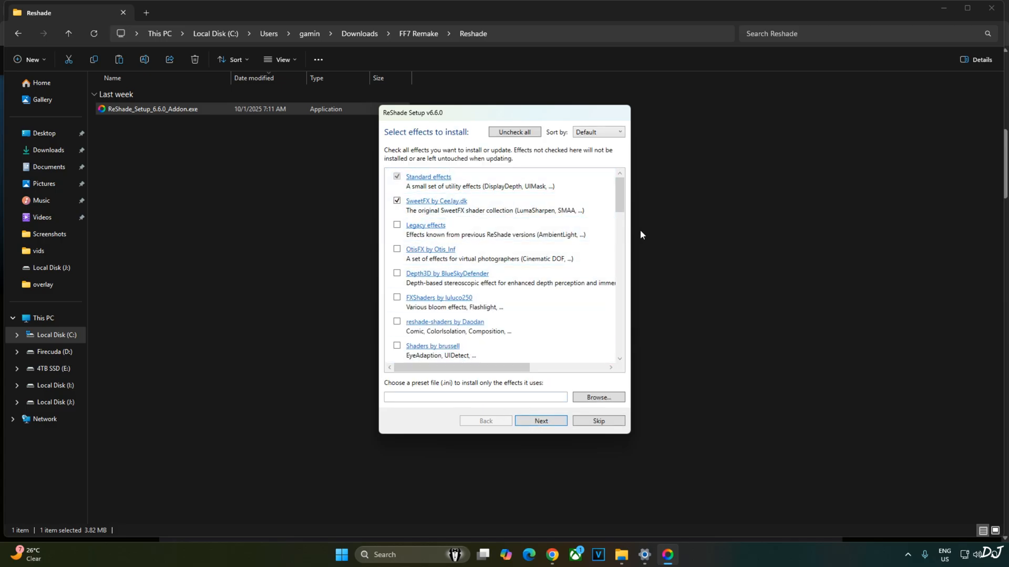
{"action": "left_click", "coordinate": [541, 424]}
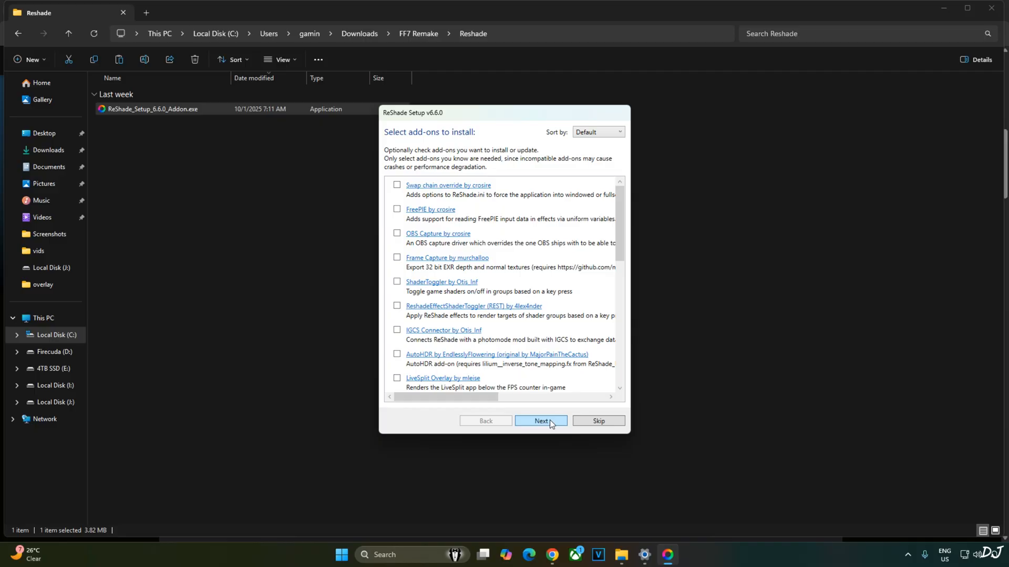
{"action": "left_click", "coordinate": [540, 421]}
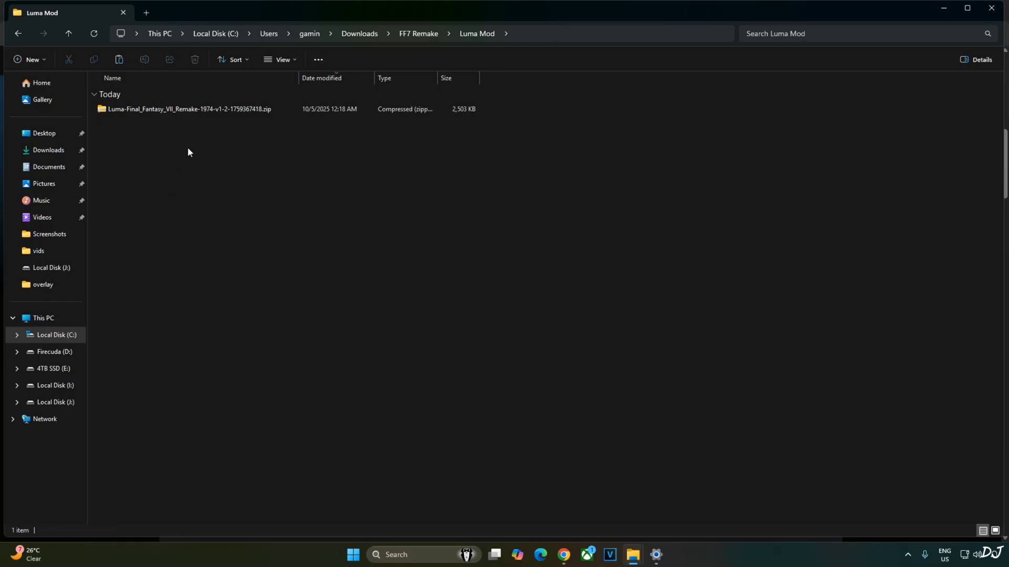
Paste the Luma zip's contents into FINAL FANTASY VII REMAKE\End\Binaries\Win64
{"action": "double_click", "coordinate": [189, 109]}
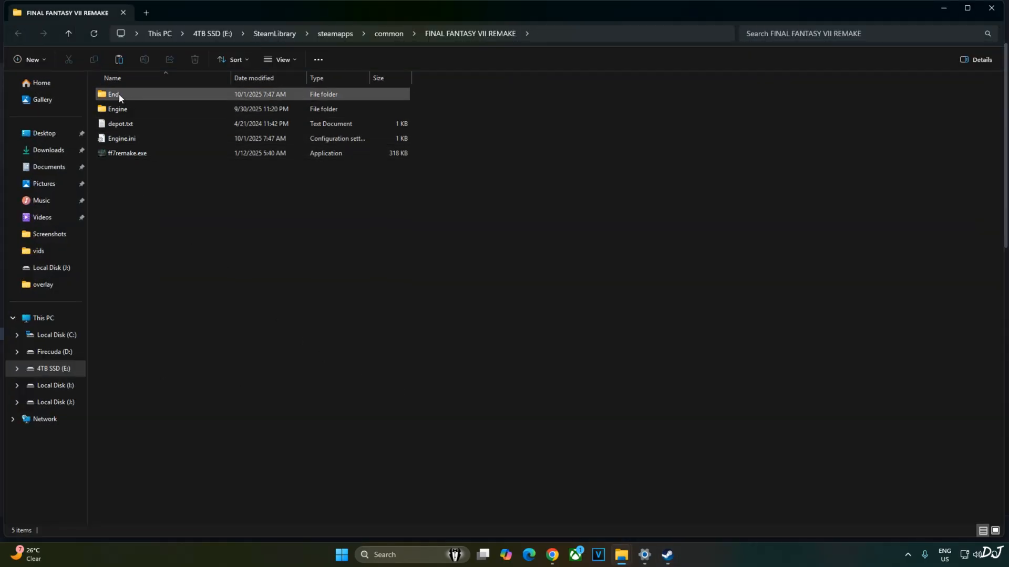
{"action": "double_click", "coordinate": [114, 94]}
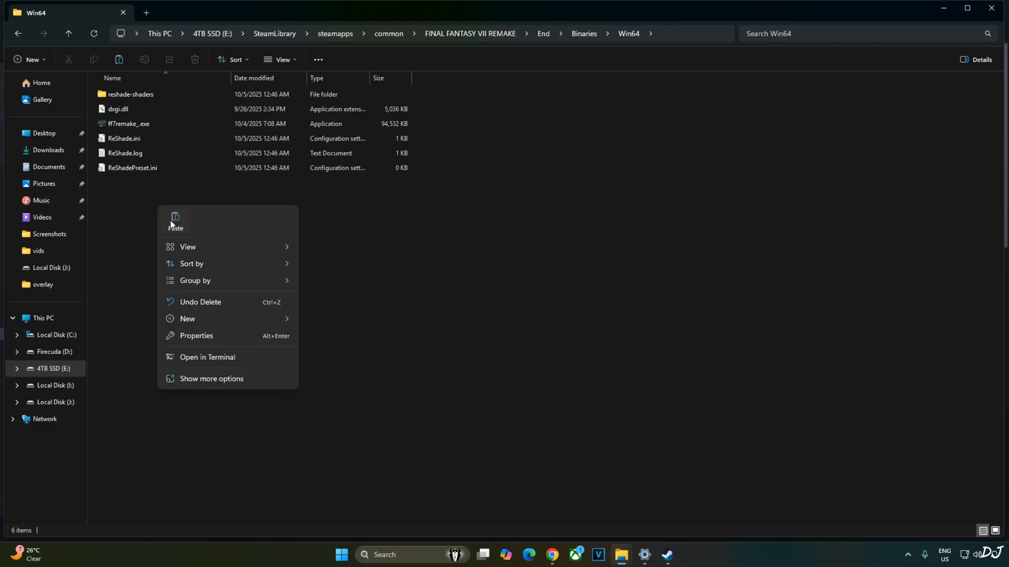
{"action": "left_click", "coordinate": [175, 219]}
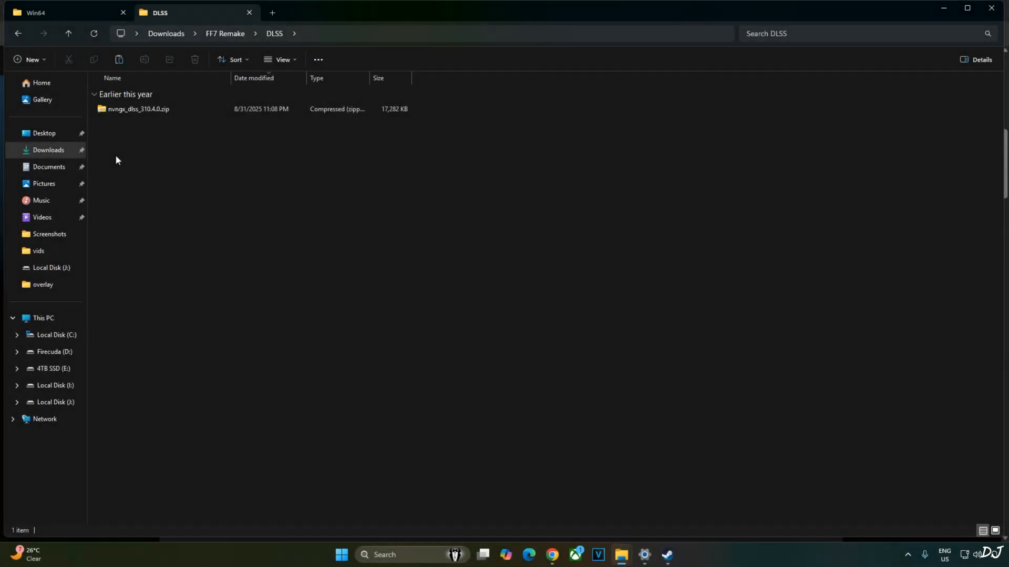
{"action": "mouse_move", "coordinate": [149, 123]}
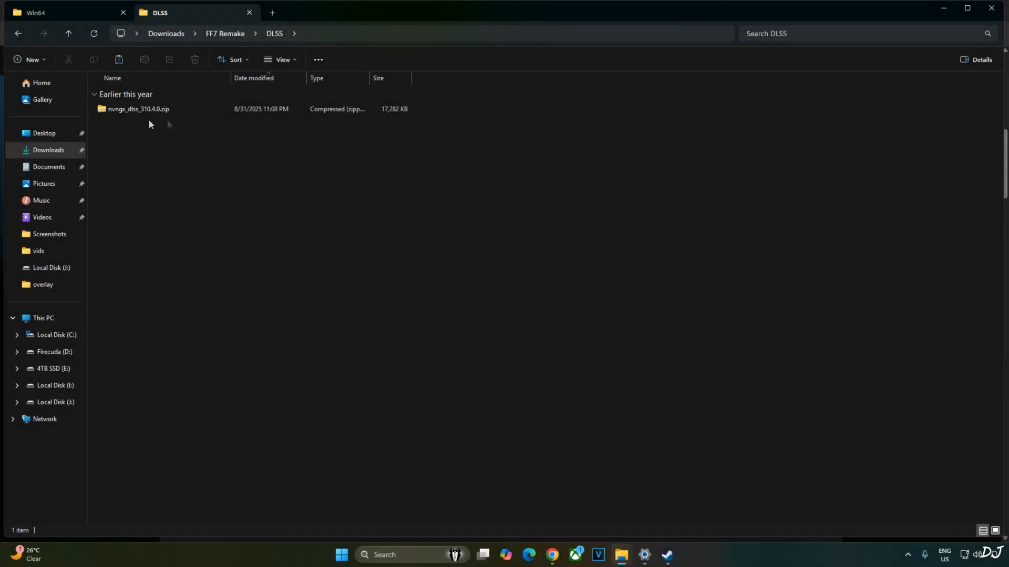
Take nvngx_dlss.dll from the DLSS 310.4.0 zip to the game's End\Binaries\Win64 folder
{"action": "double_click", "coordinate": [138, 109]}
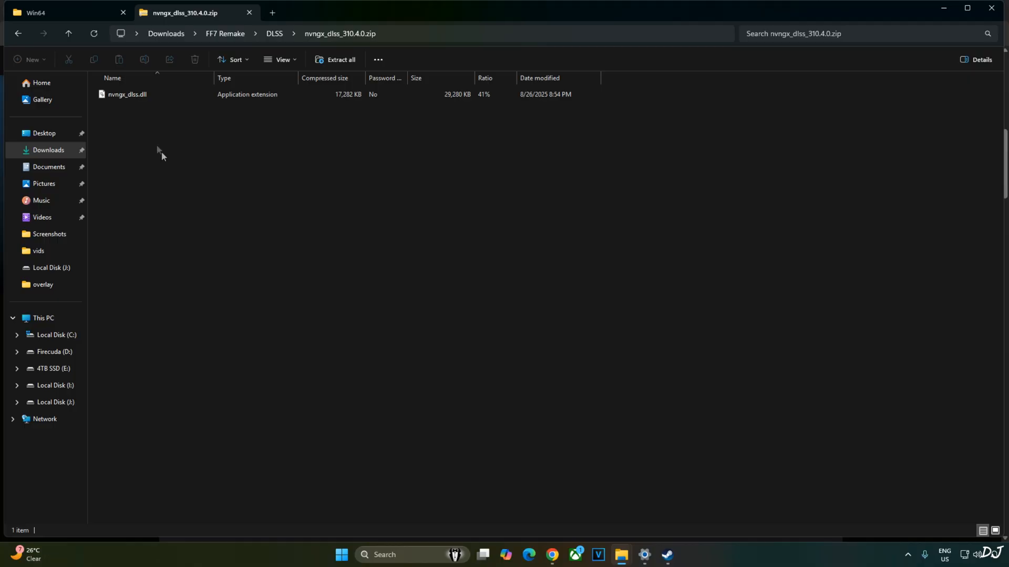
{"action": "left_click", "coordinate": [126, 94]}
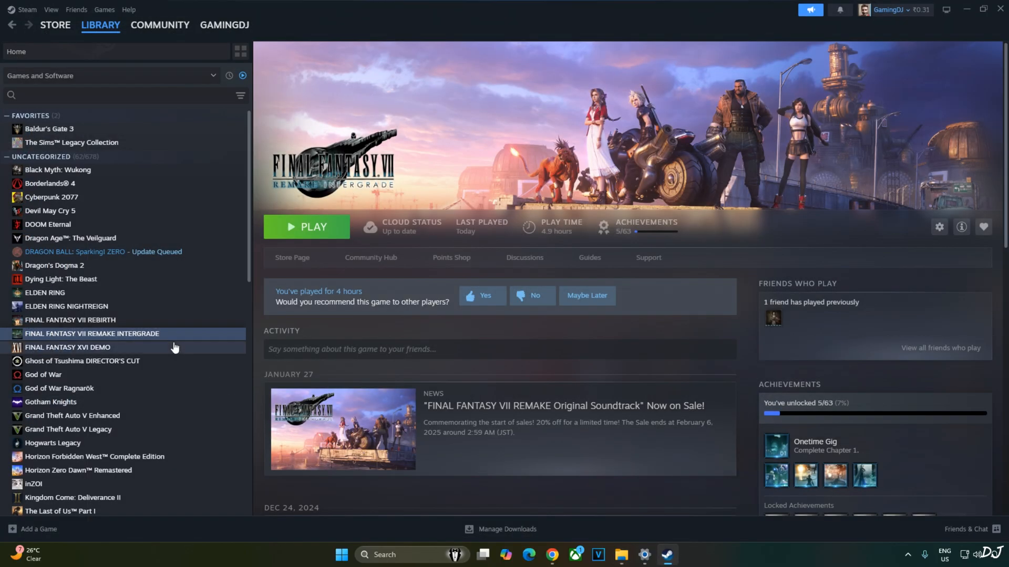
{"action": "right_click", "coordinate": [92, 333]}
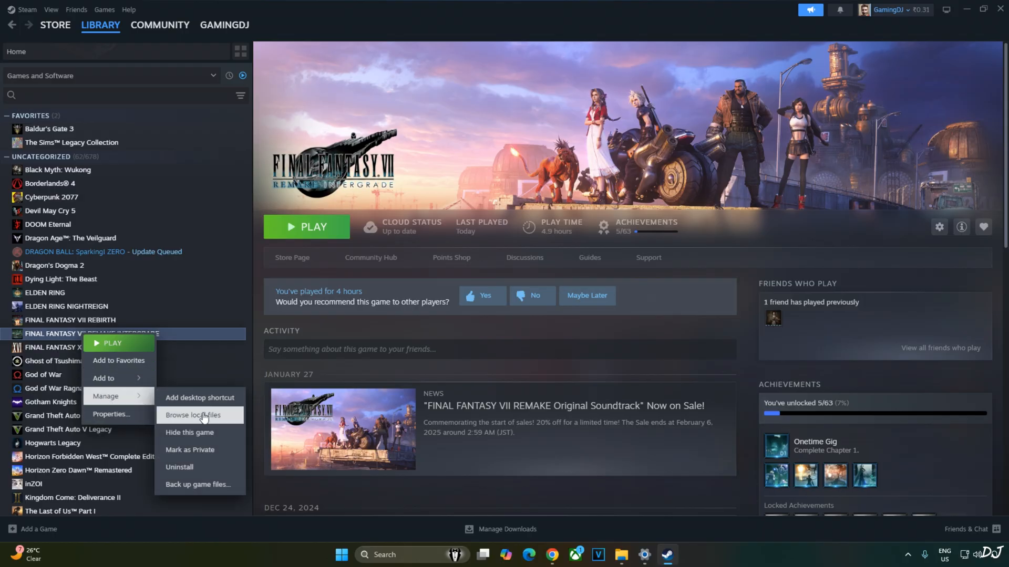
{"action": "left_click", "coordinate": [192, 417]}
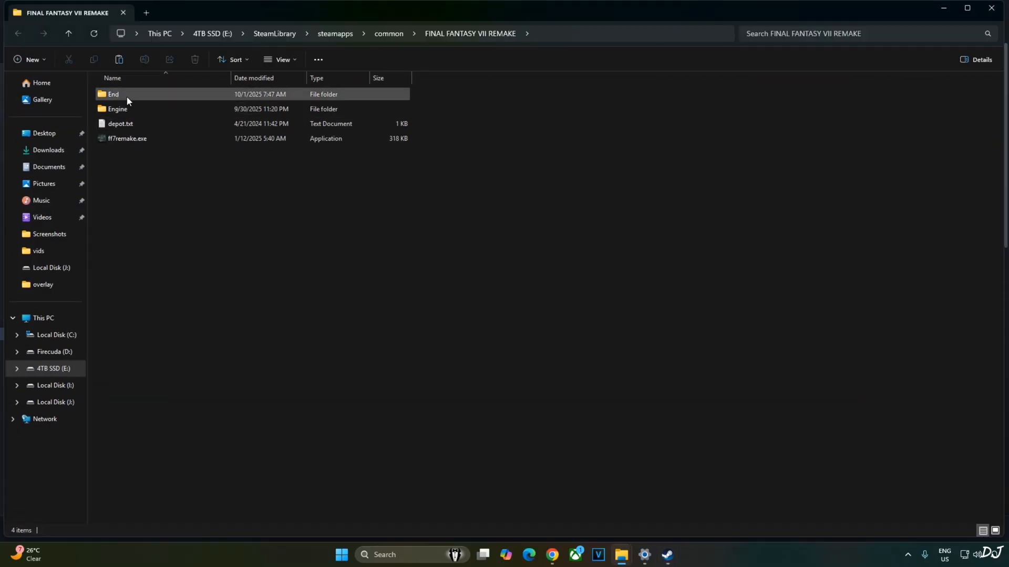
{"action": "double_click", "coordinate": [114, 94]}
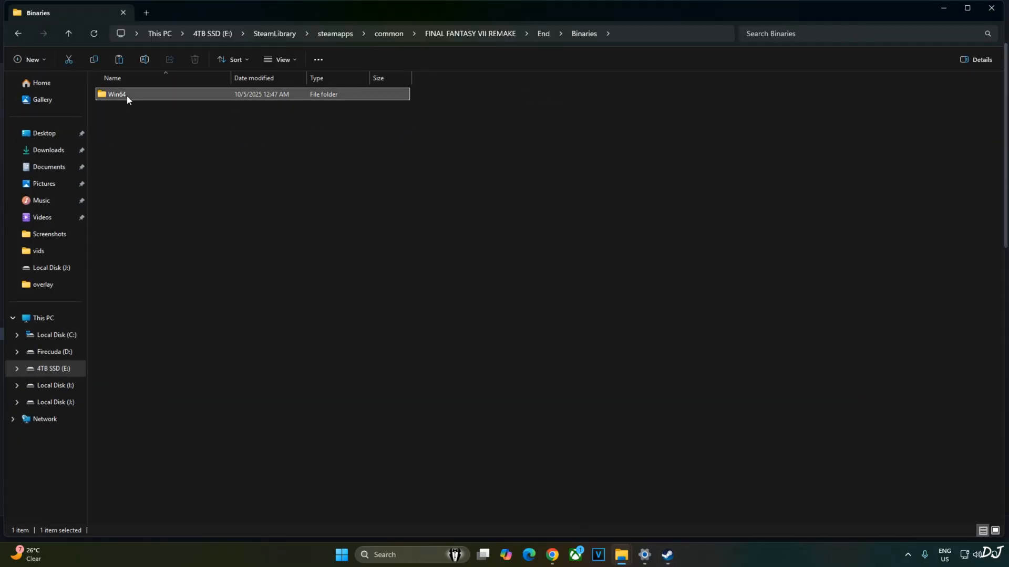
{"action": "double_click", "coordinate": [117, 94]}
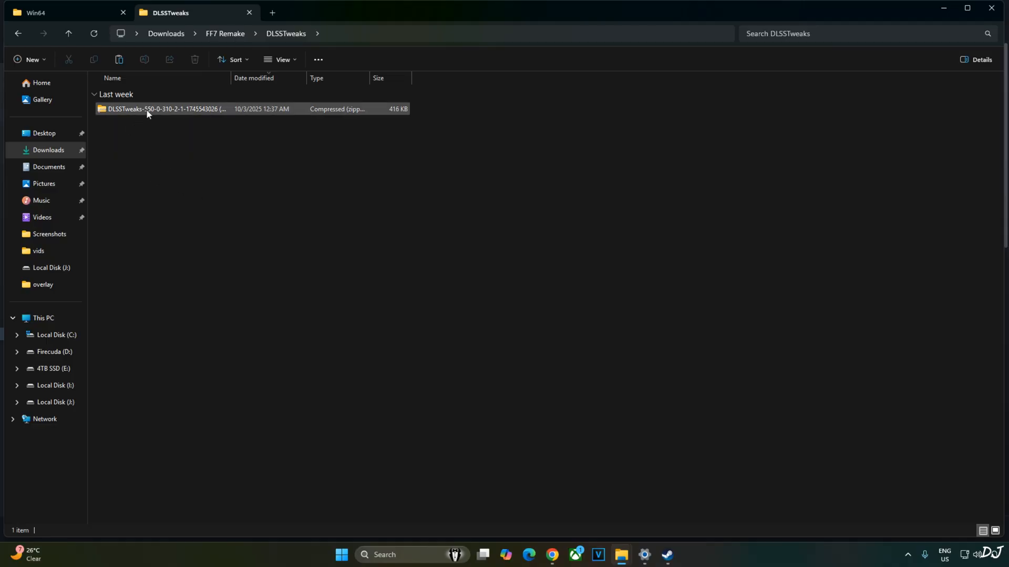
Extract dxgi.dll, dlsstweaks.ini and DLSSTweaksConfig.exe from the DLSSTweaks zip
{"action": "double_click", "coordinate": [164, 109]}
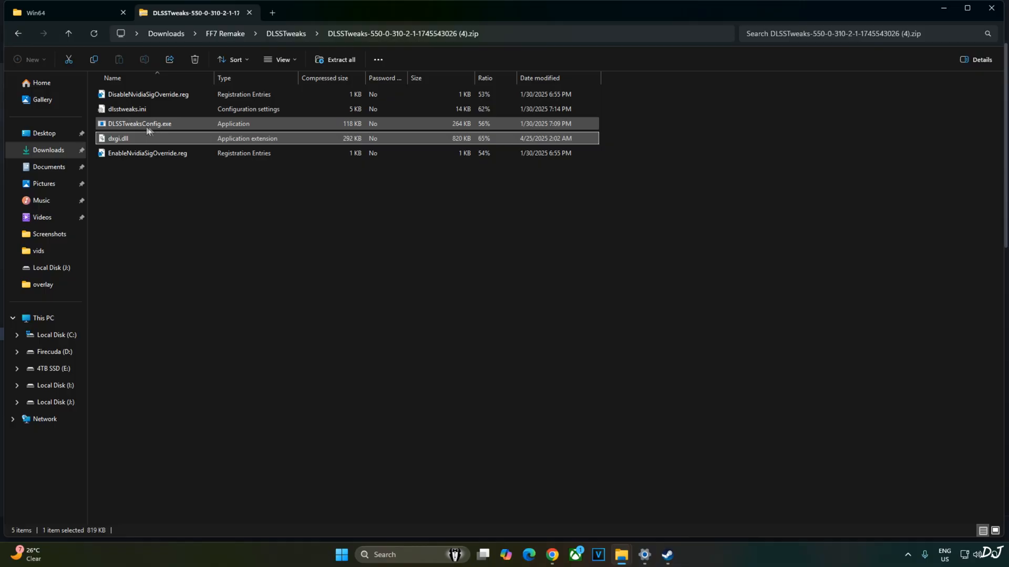
{"action": "left_click", "coordinate": [140, 123]}
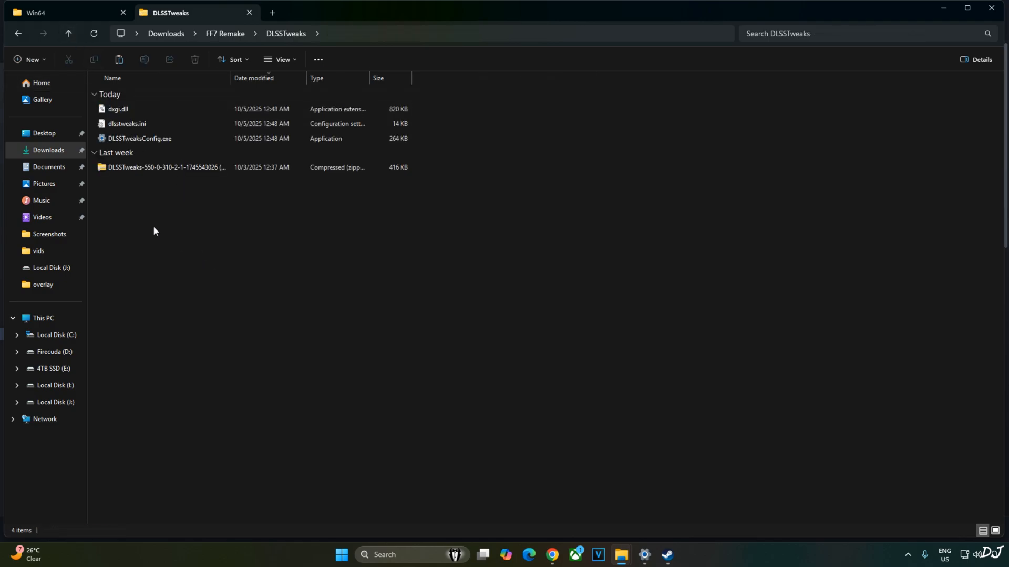
{"action": "left_click", "coordinate": [117, 109]}
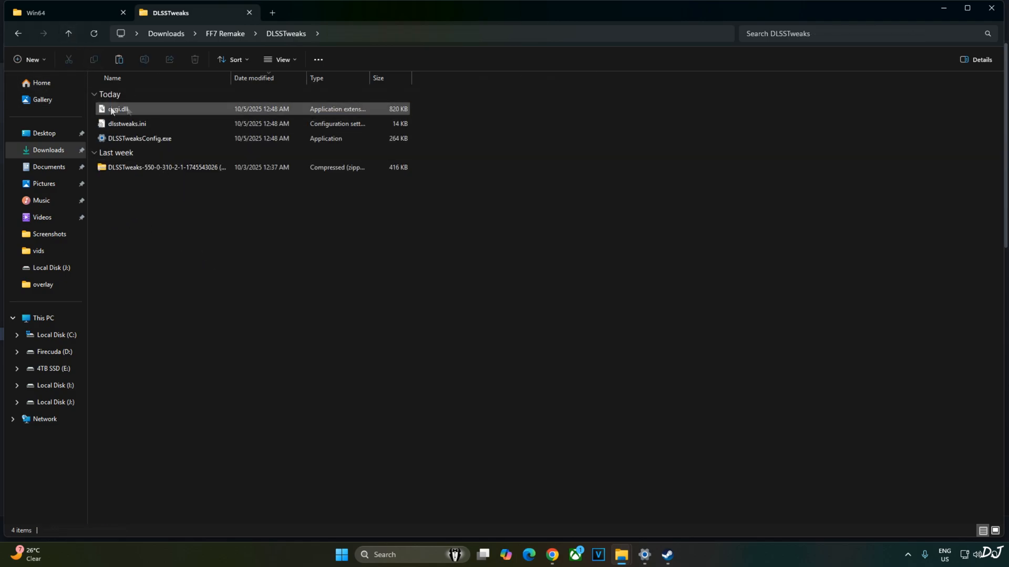
Rename the extracted dxgi.dll to winmm.dll
{"action": "left_click", "coordinate": [119, 109]}
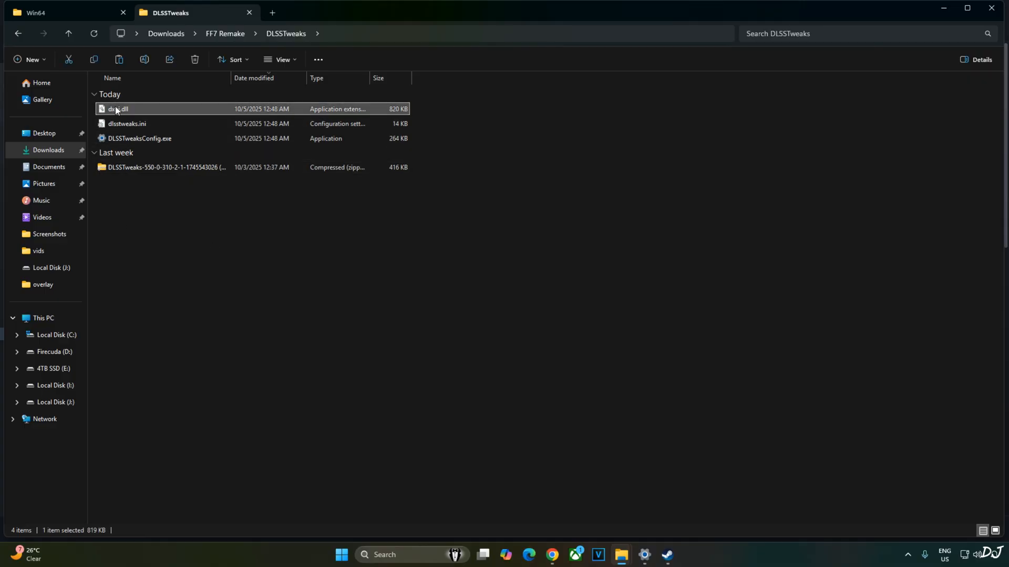
{"action": "key", "text": "F2"}
{"action": "type", "text": "winmm"}
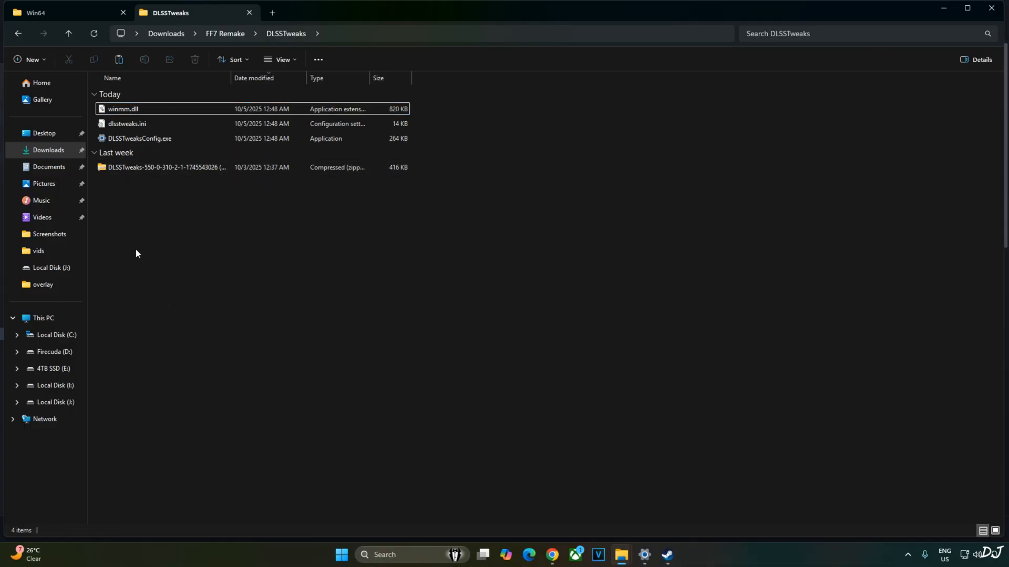
{"action": "left_click", "coordinate": [138, 138]}
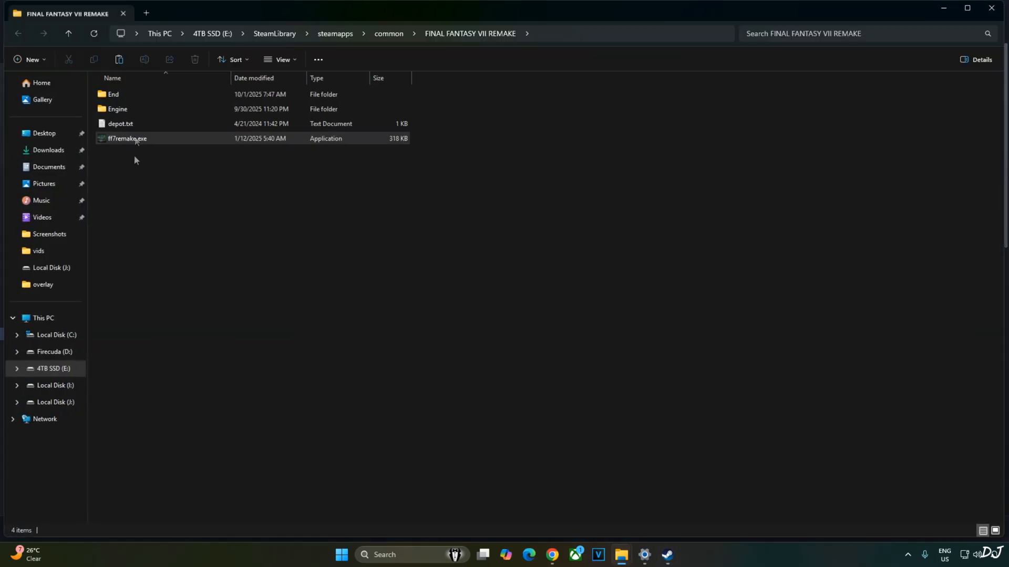
Navigate into End\Binaries\Win64 and launch DLSSTweaksConfig.exe
{"action": "double_click", "coordinate": [114, 94]}
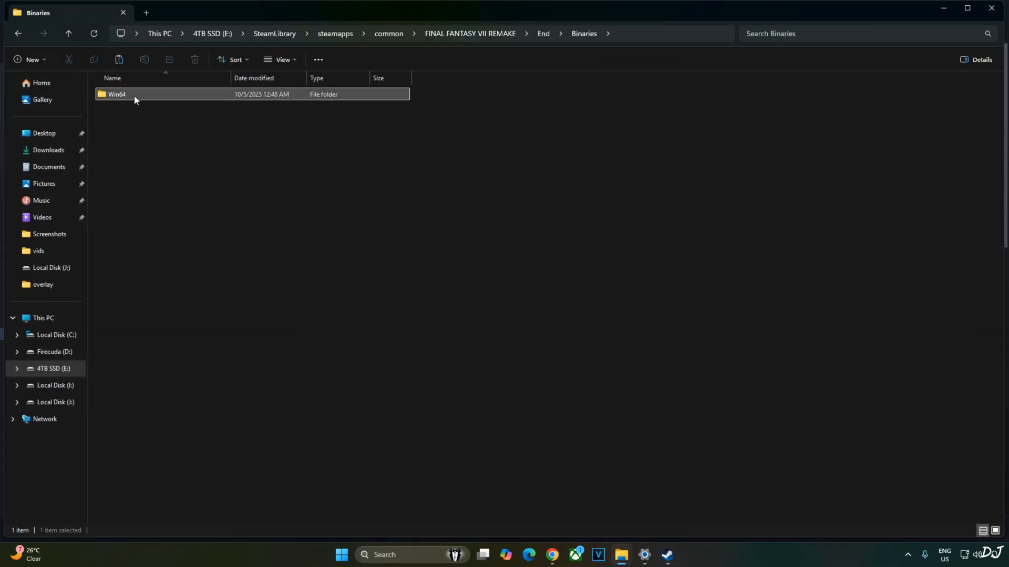
{"action": "double_click", "coordinate": [116, 94]}
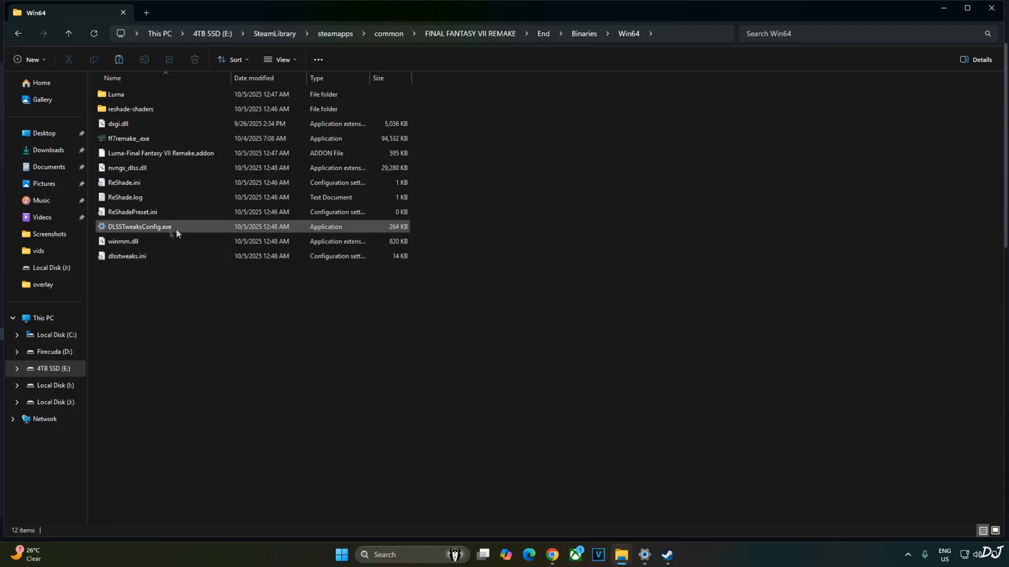
{"action": "left_click", "coordinate": [140, 226]}
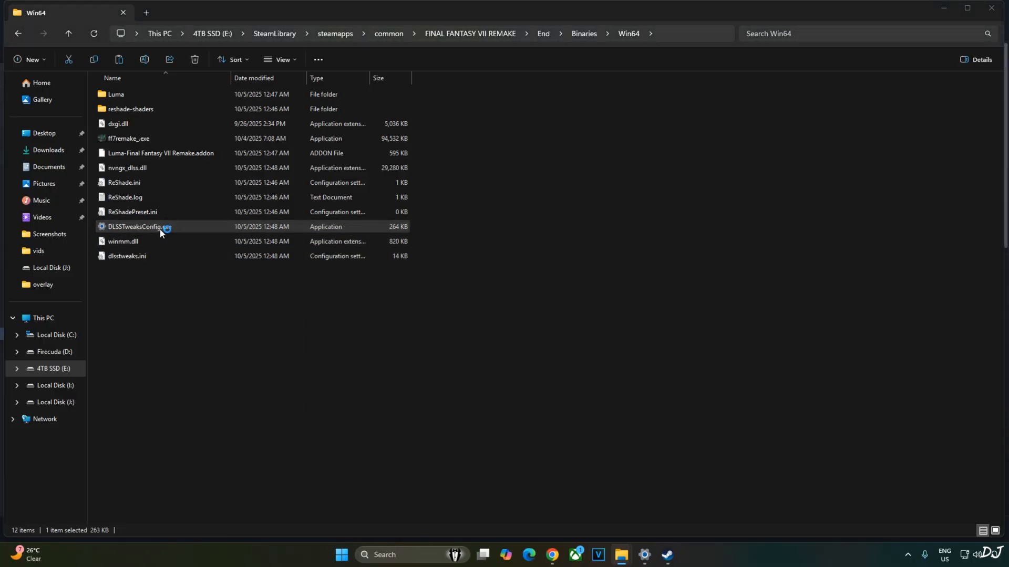
{"action": "double_click", "coordinate": [140, 227]}
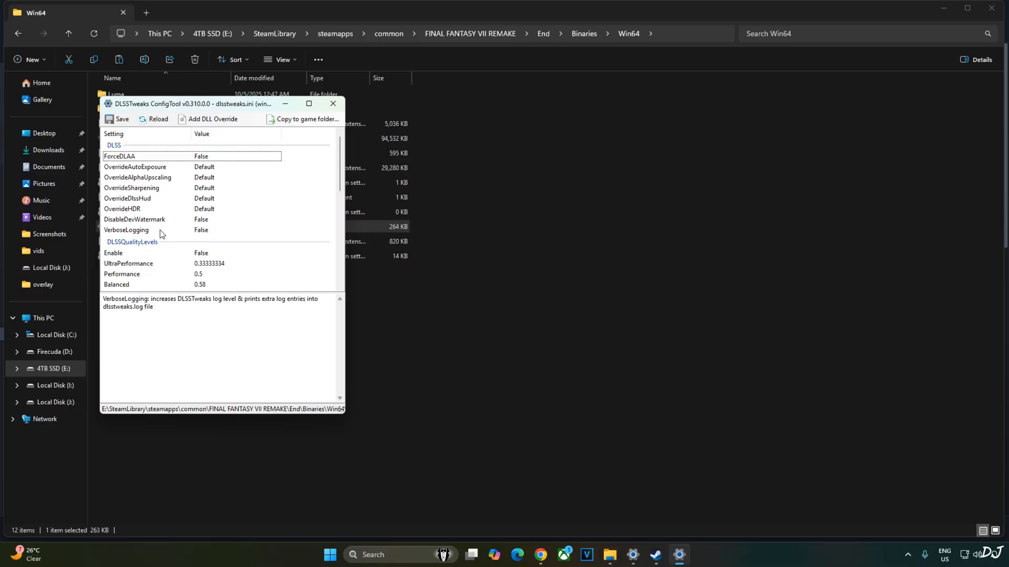
{"action": "mouse_move", "coordinate": [215, 207]}
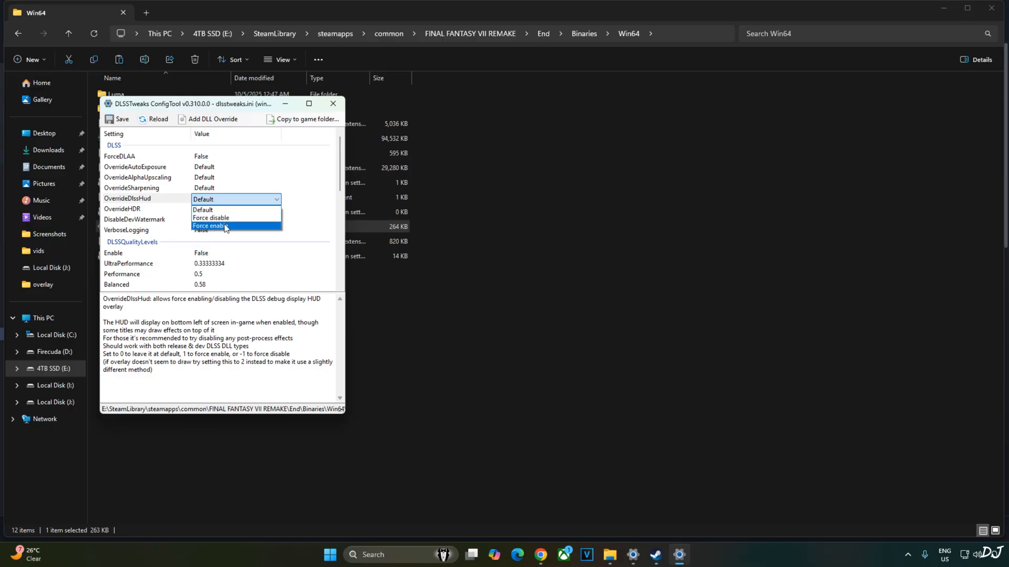
Set both OverrideDlssHud and OverrideAutoExposure to Force enable
{"action": "left_click", "coordinate": [213, 226]}
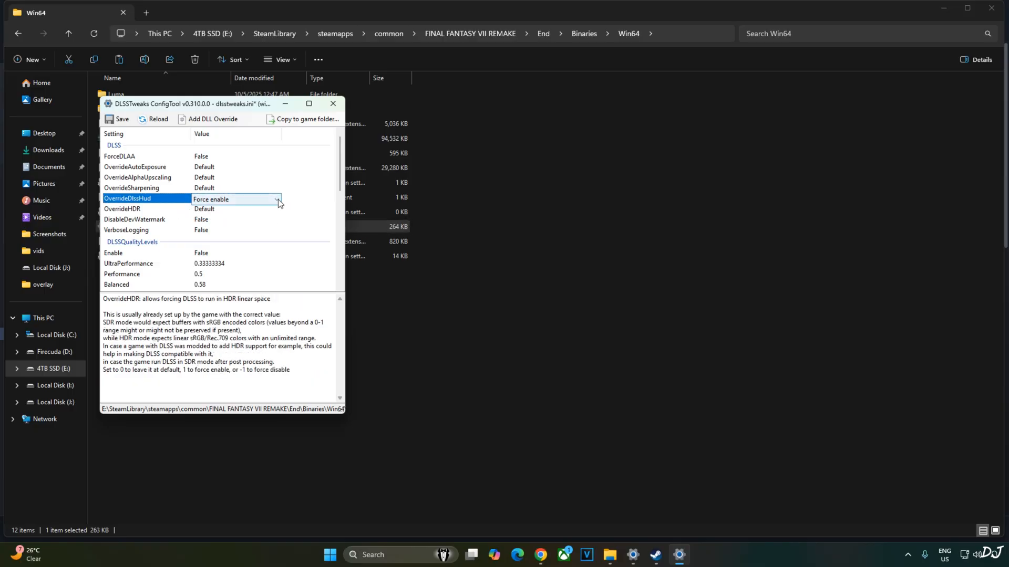
{"action": "left_click", "coordinate": [235, 199]}
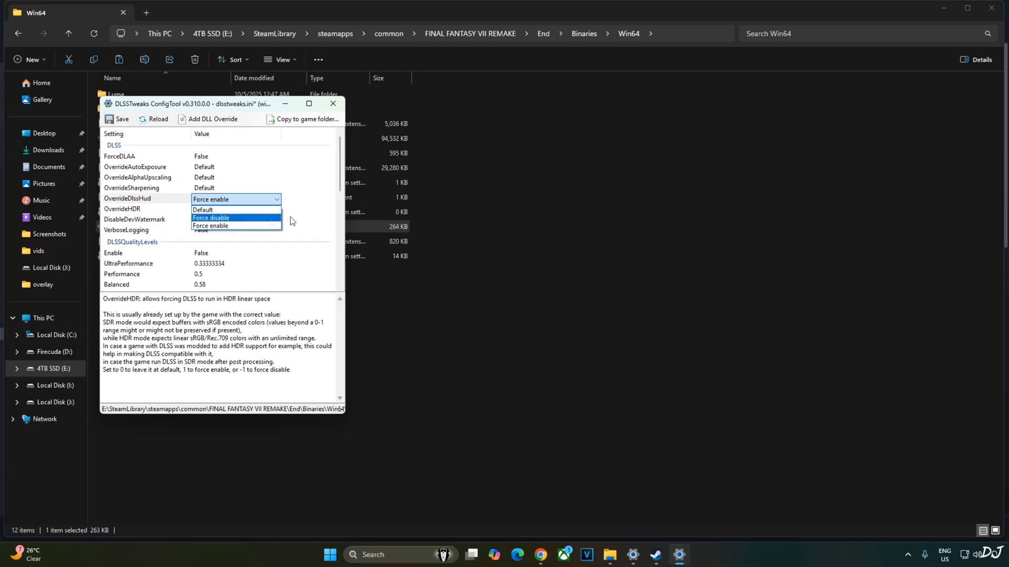
{"action": "left_click", "coordinate": [212, 226]}
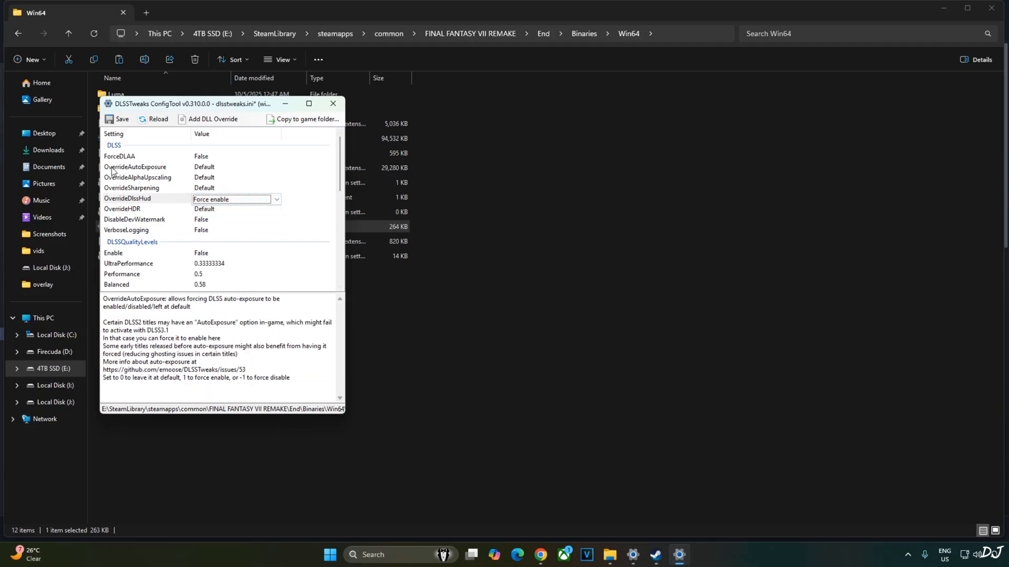
{"action": "left_click", "coordinate": [135, 167]}
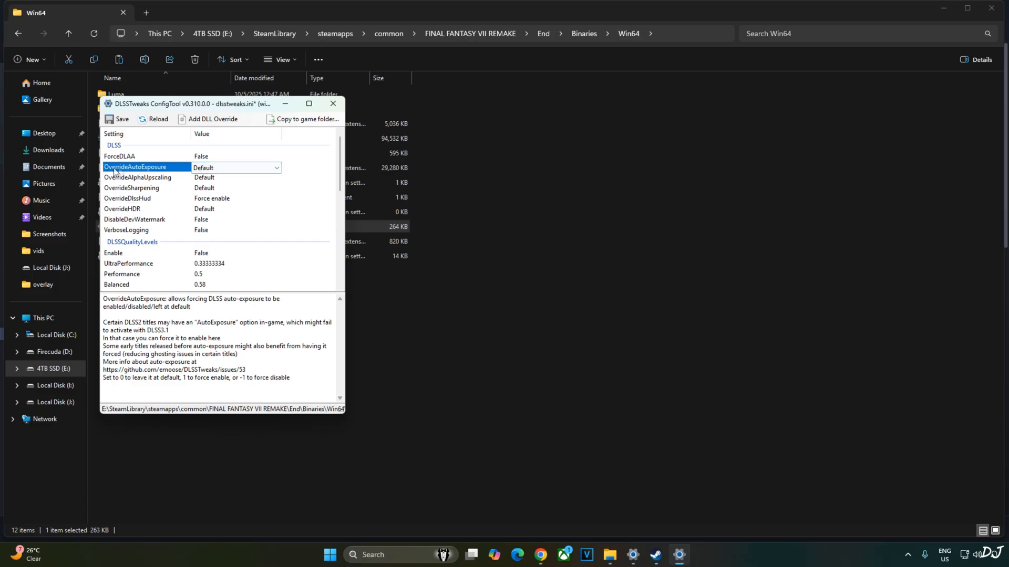
{"action": "left_click", "coordinate": [235, 167]}
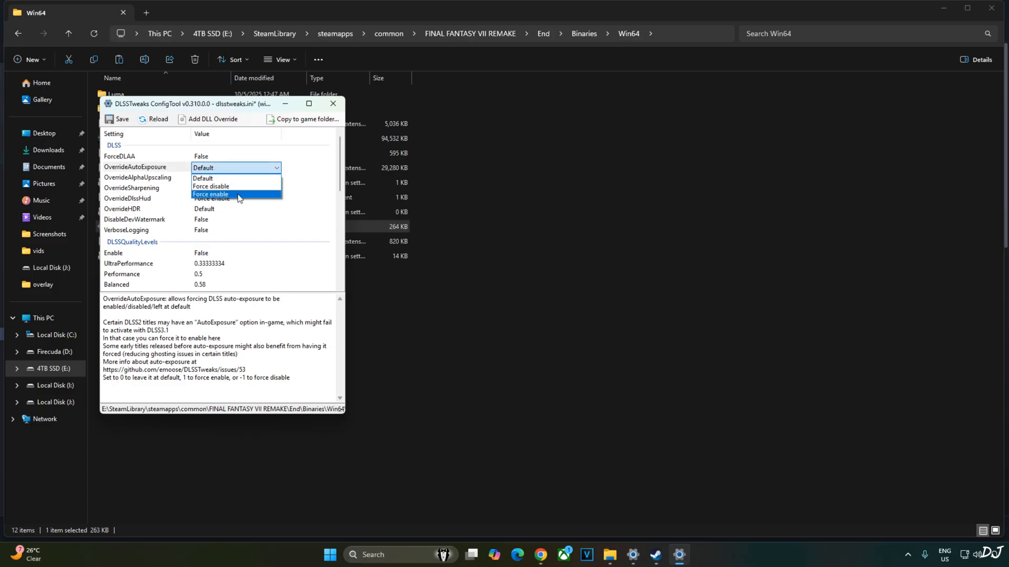
{"action": "left_click", "coordinate": [211, 194]}
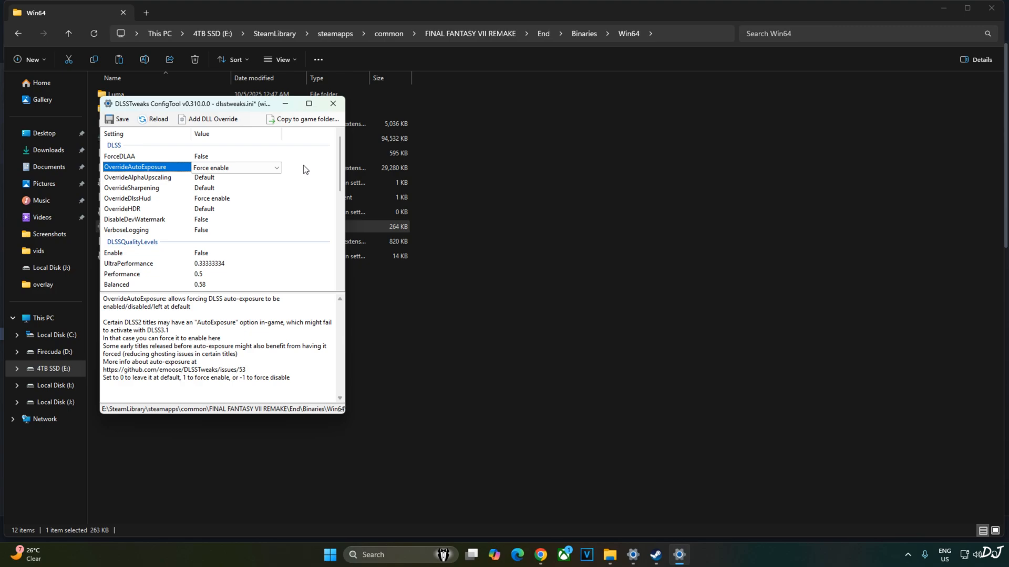
{"action": "mouse_move", "coordinate": [316, 192]}
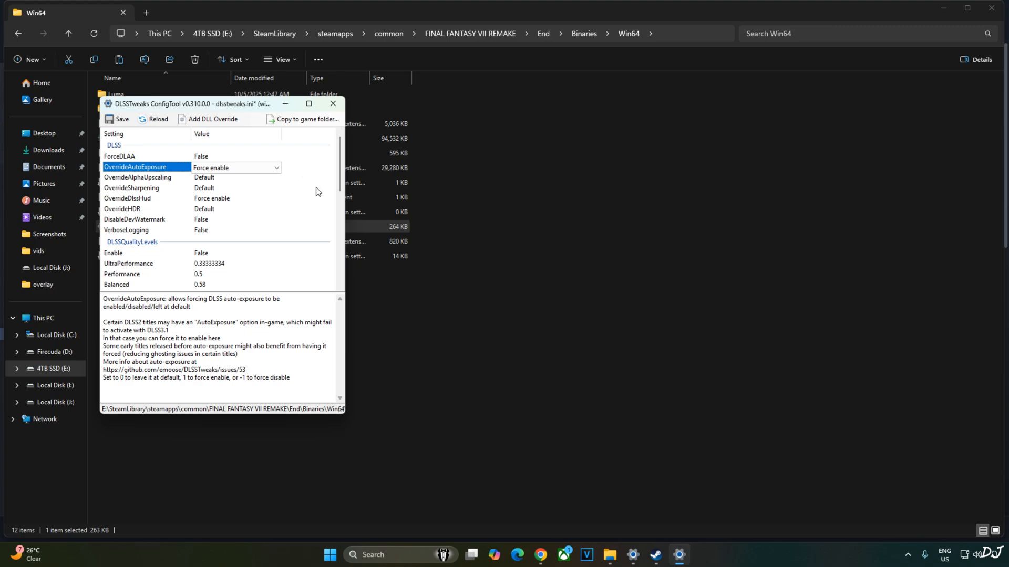
Scroll down to the DLSSPresets section to reach the DLAA preset entry
{"action": "scroll", "scroll_direction": "down", "scroll_amount": 3}
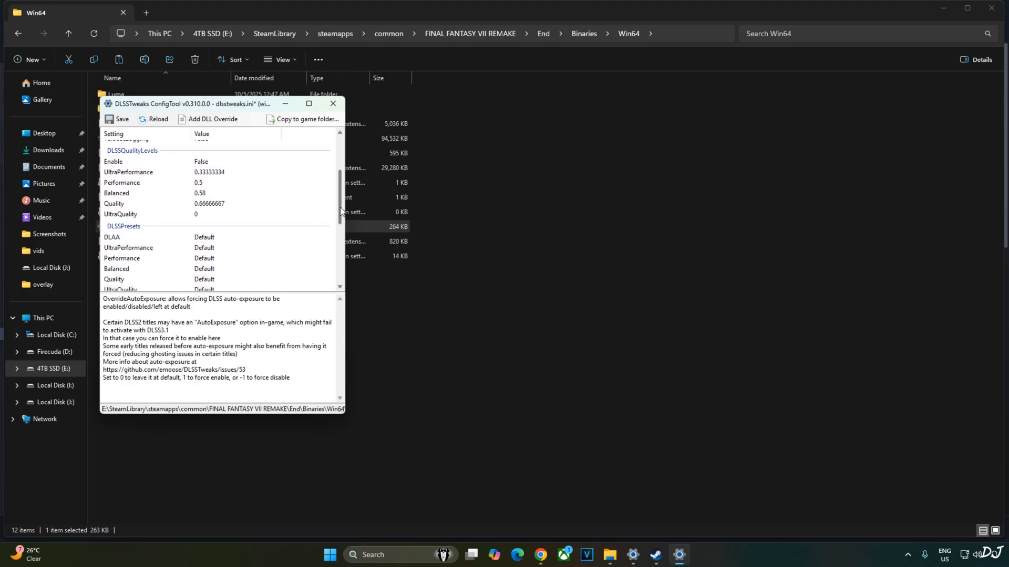
{"action": "scroll", "scroll_direction": "down", "scroll_amount": 3}
{"action": "type", "text": "K"}
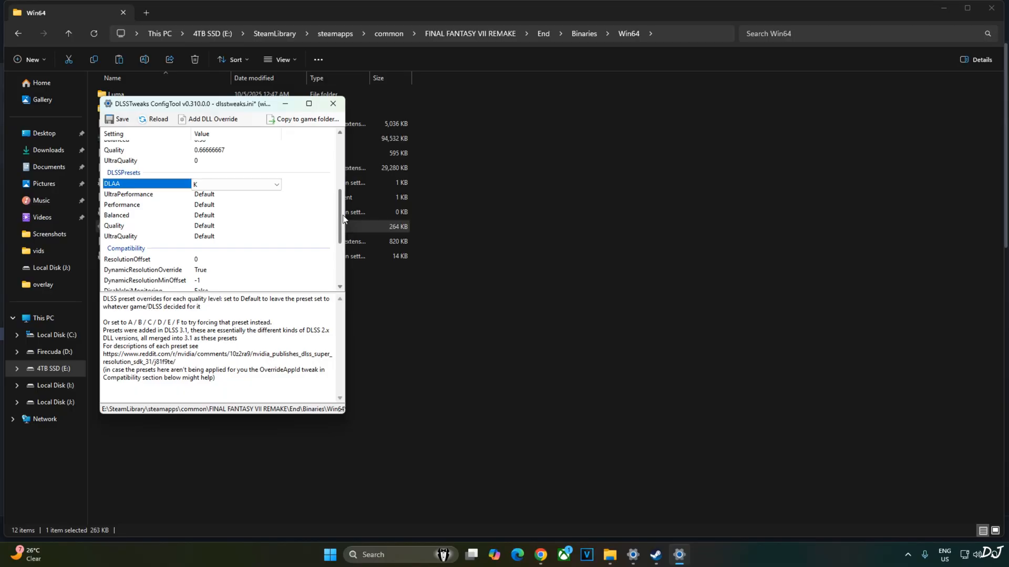
{"action": "mouse_move", "coordinate": [226, 241]}
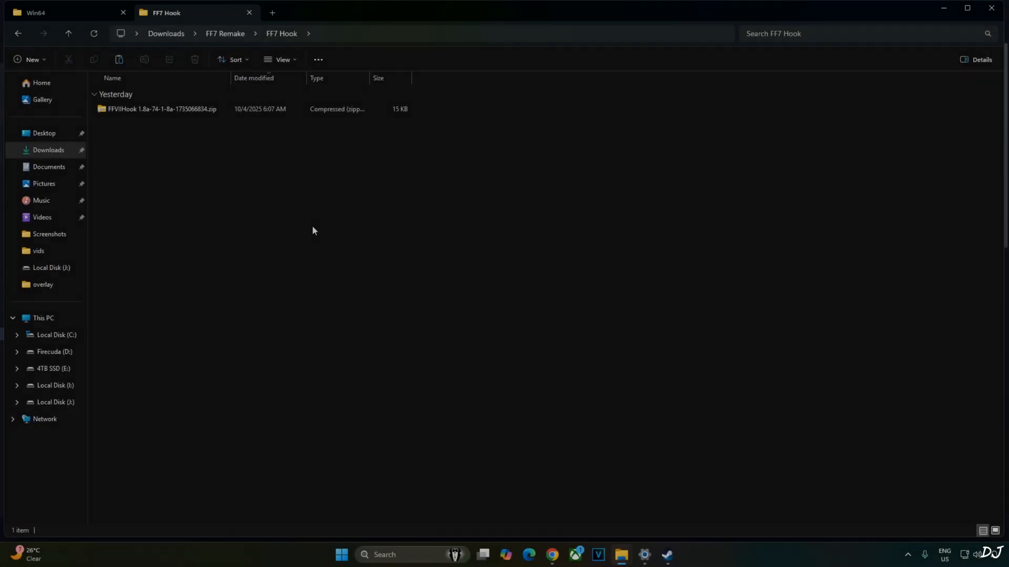
{"action": "mouse_move", "coordinate": [246, 204]}
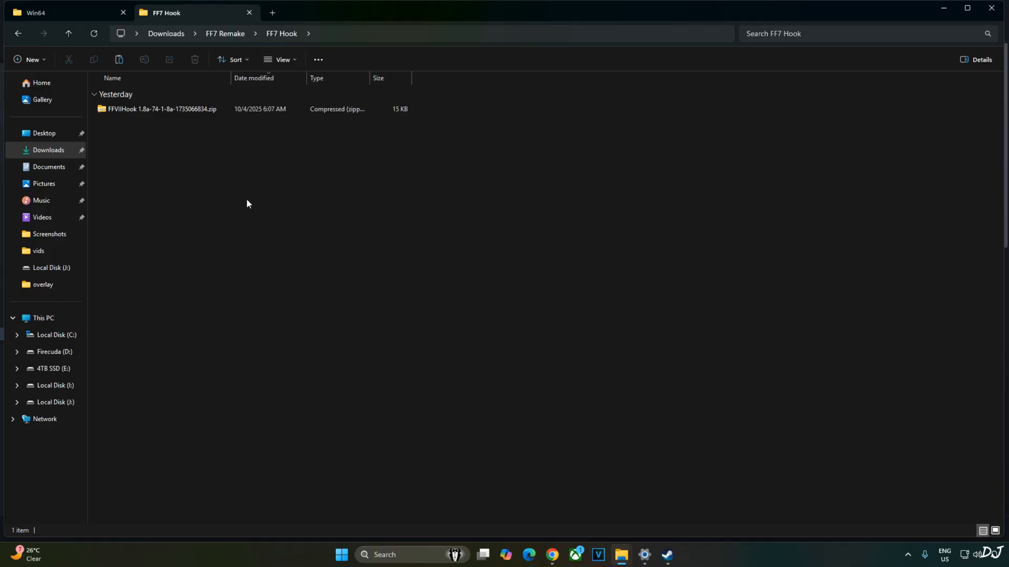
Copy xinput1_3.dll out of the FFVIIHook zip, then enter the game's Binaries folder
{"action": "double_click", "coordinate": [161, 108]}
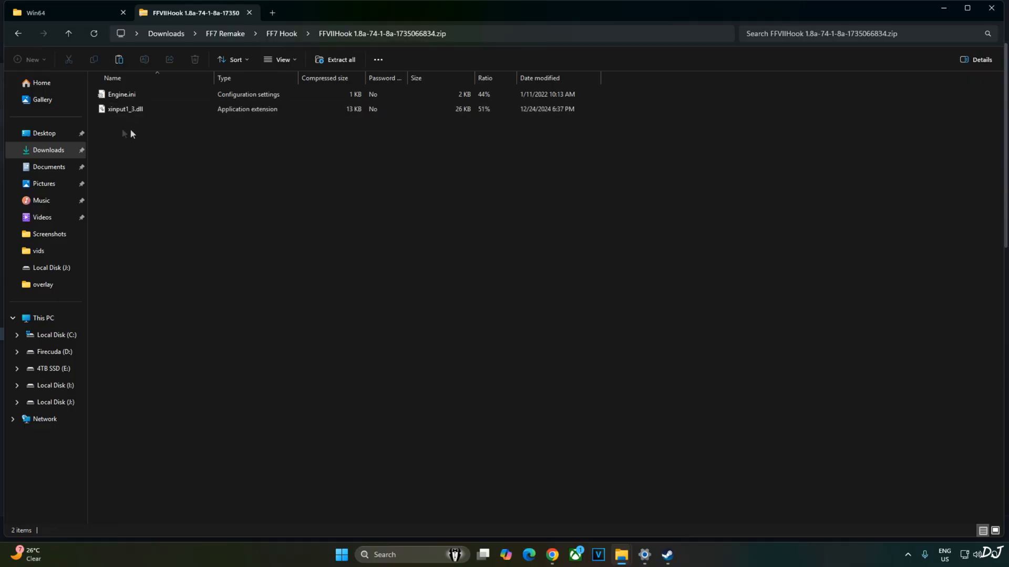
{"action": "mouse_move", "coordinate": [133, 133]}
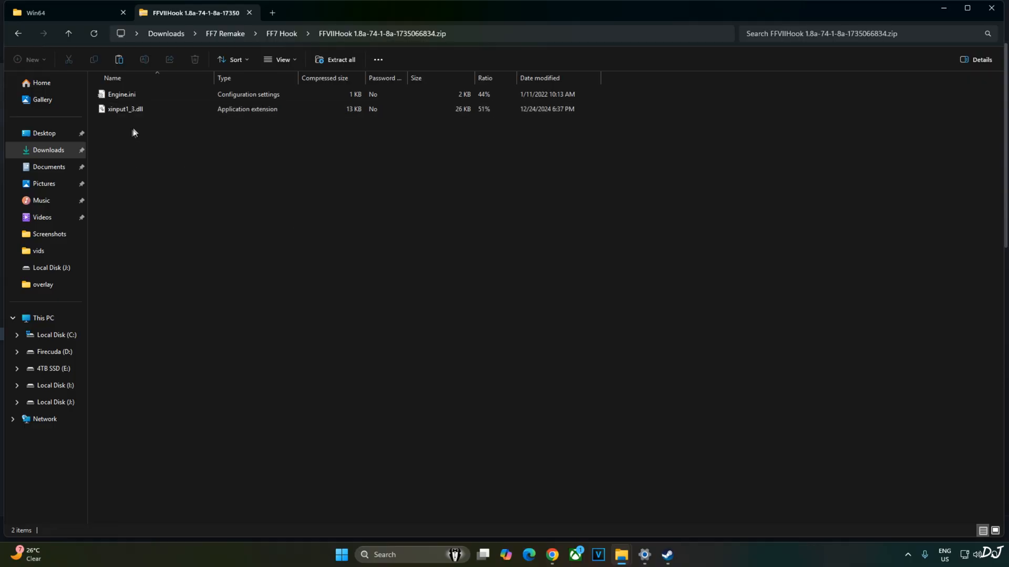
{"action": "right_click", "coordinate": [126, 109]}
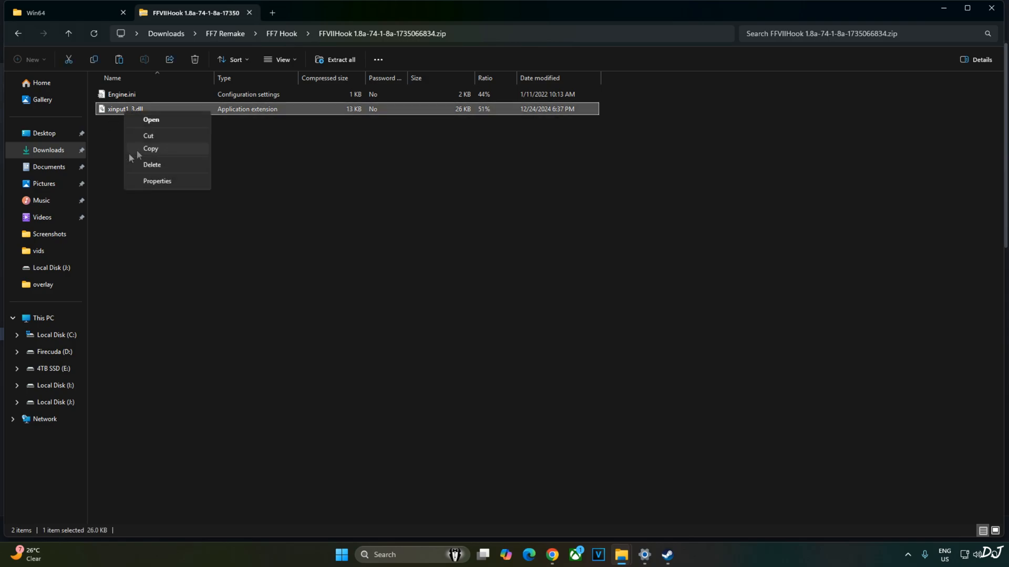
{"action": "left_click", "coordinate": [667, 555]}
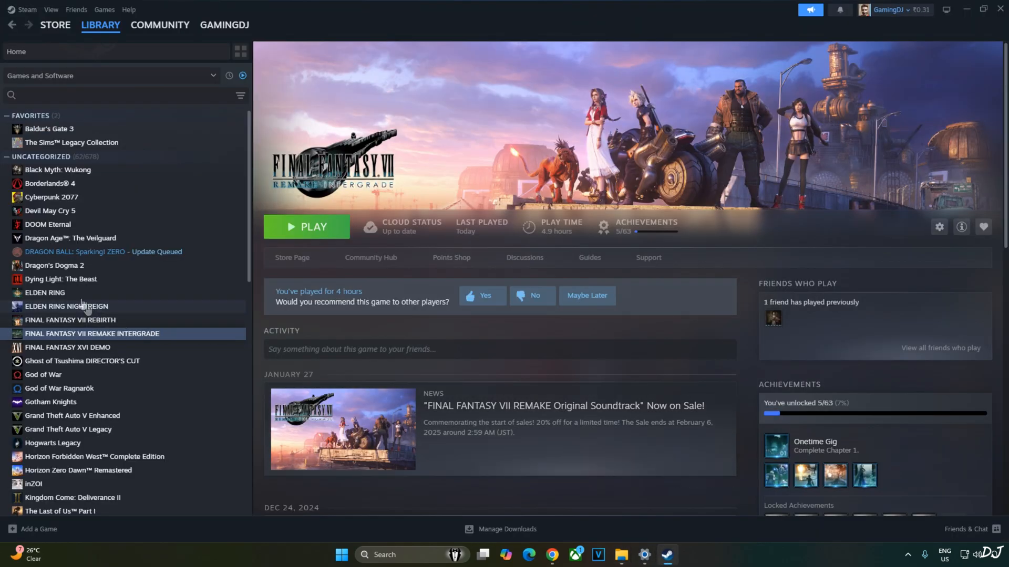
{"action": "mouse_move", "coordinate": [230, 375]}
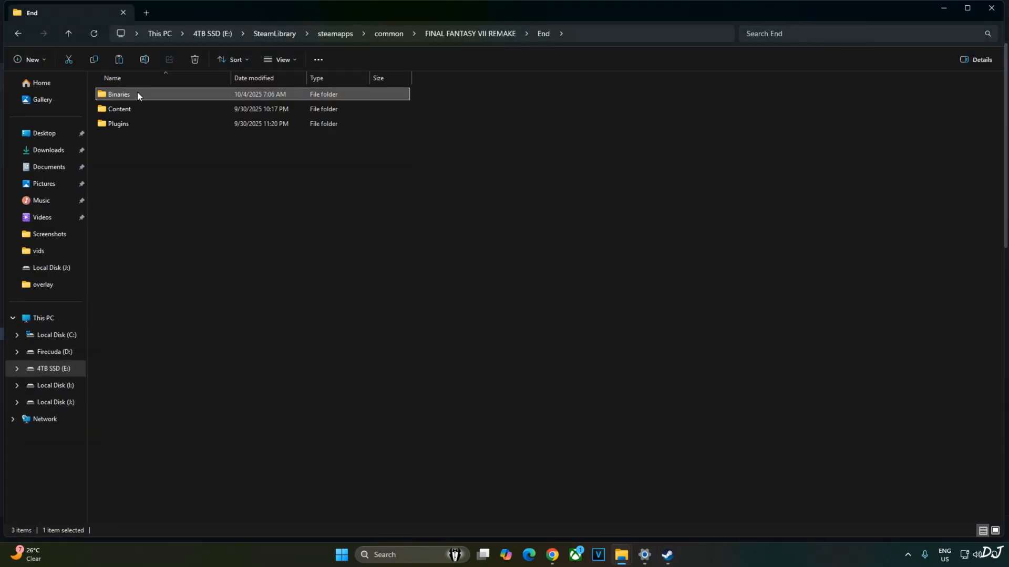
{"action": "double_click", "coordinate": [118, 94]}
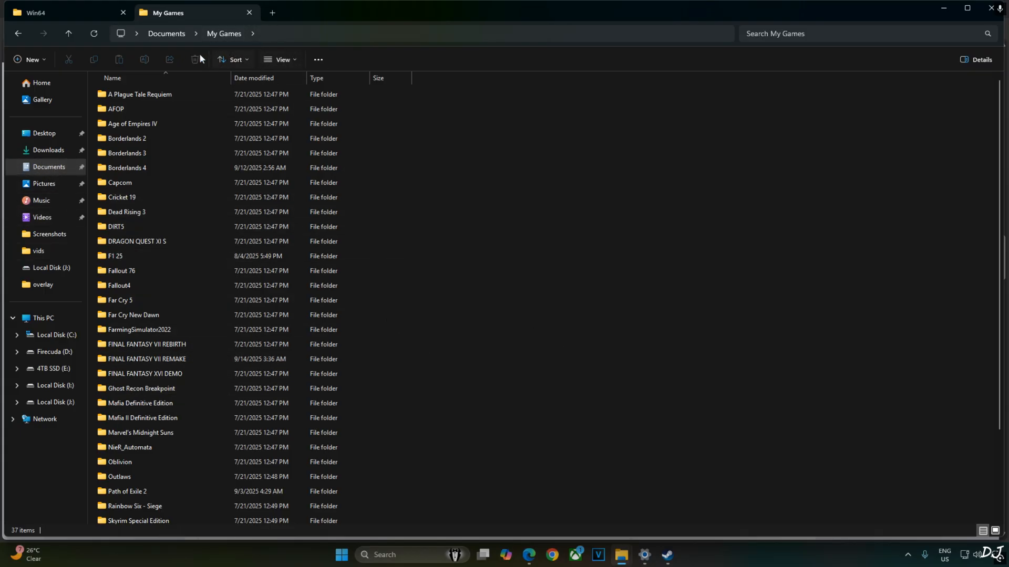
Open Documents' FINAL FANTASY VII REMAKE > Saved > Config folder
{"action": "left_click", "coordinate": [146, 358]}
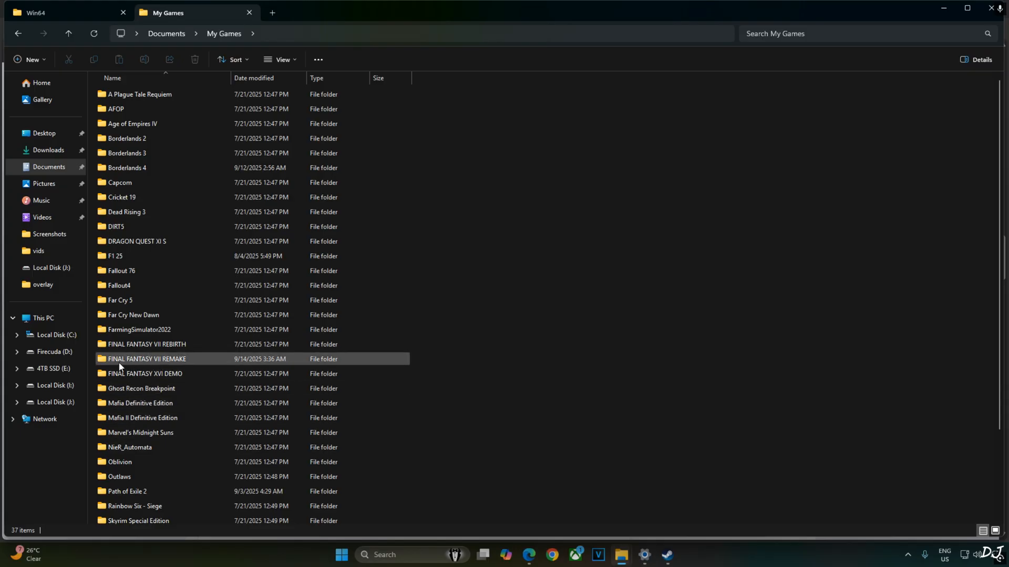
{"action": "double_click", "coordinate": [146, 359]}
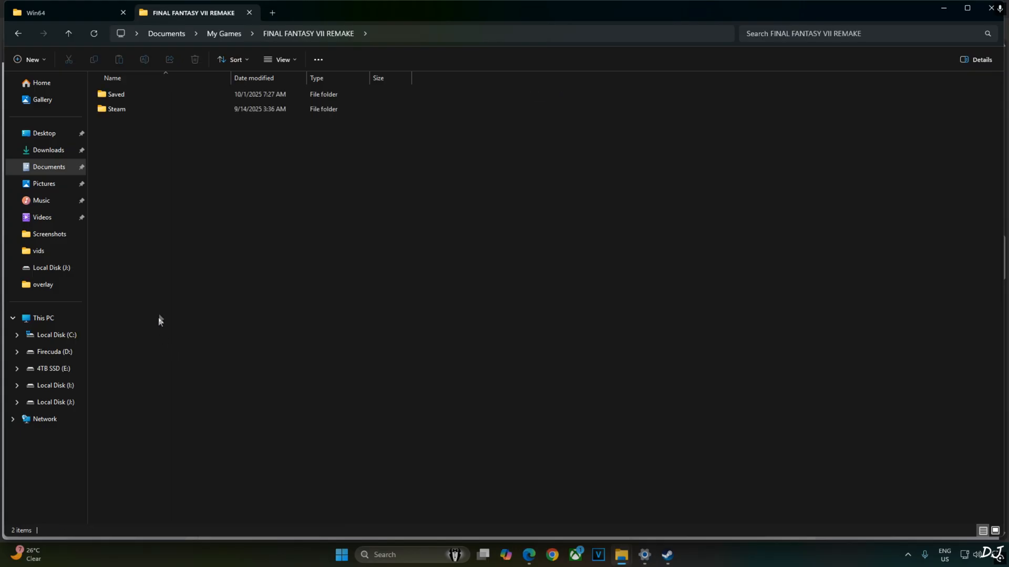
{"action": "double_click", "coordinate": [116, 94]}
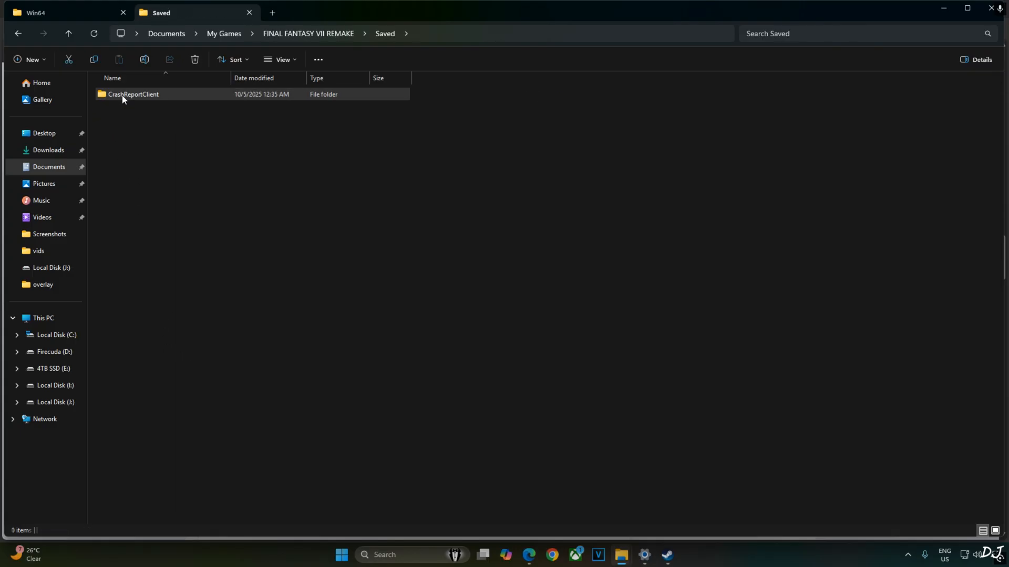
{"action": "double_click", "coordinate": [132, 94]}
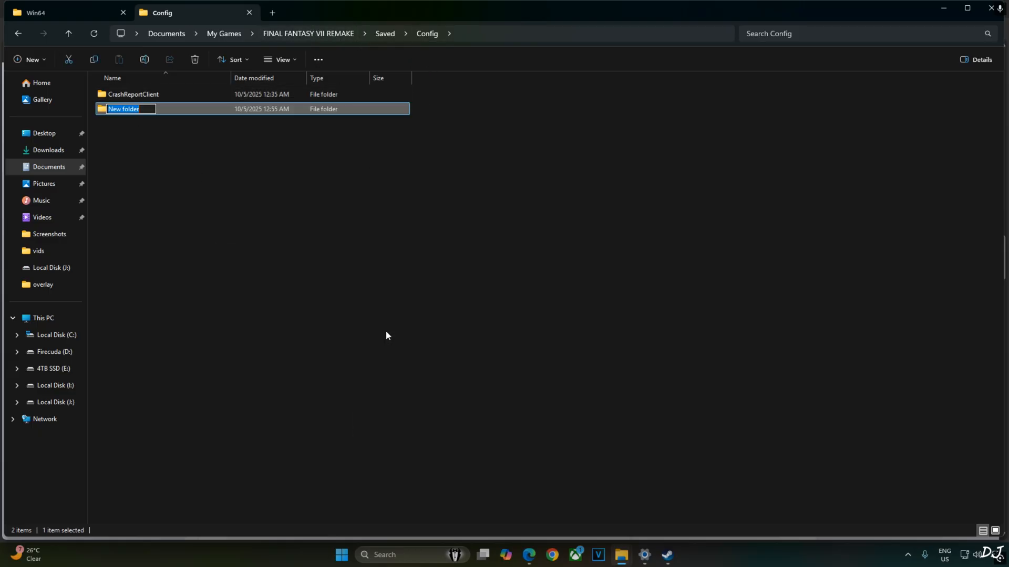
Create a WindowsNoEditor folder and name a new file inside it Engine.ini
{"action": "type", "text": "WindowsNo E"}
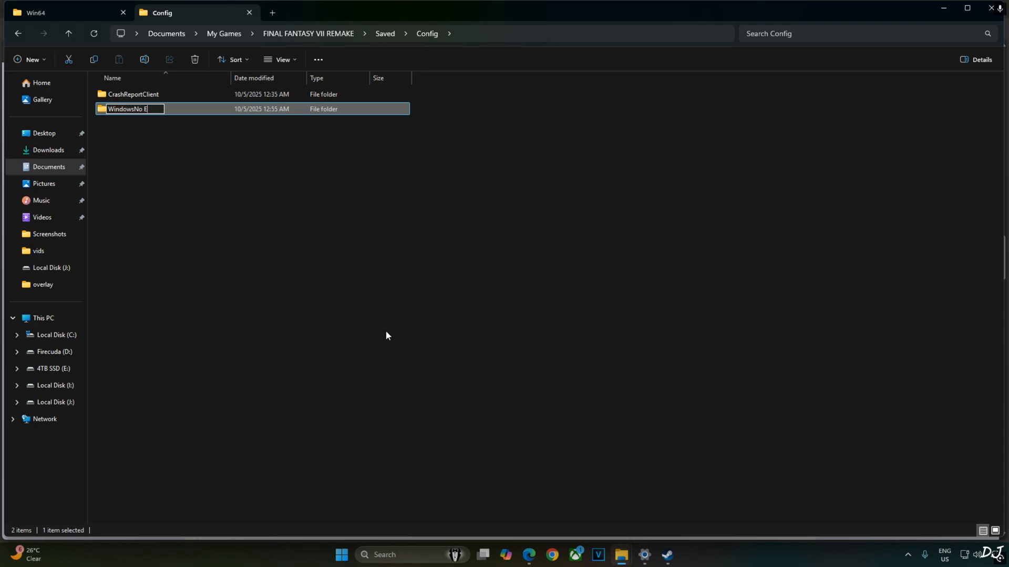
{"action": "key", "text": "backspace"}
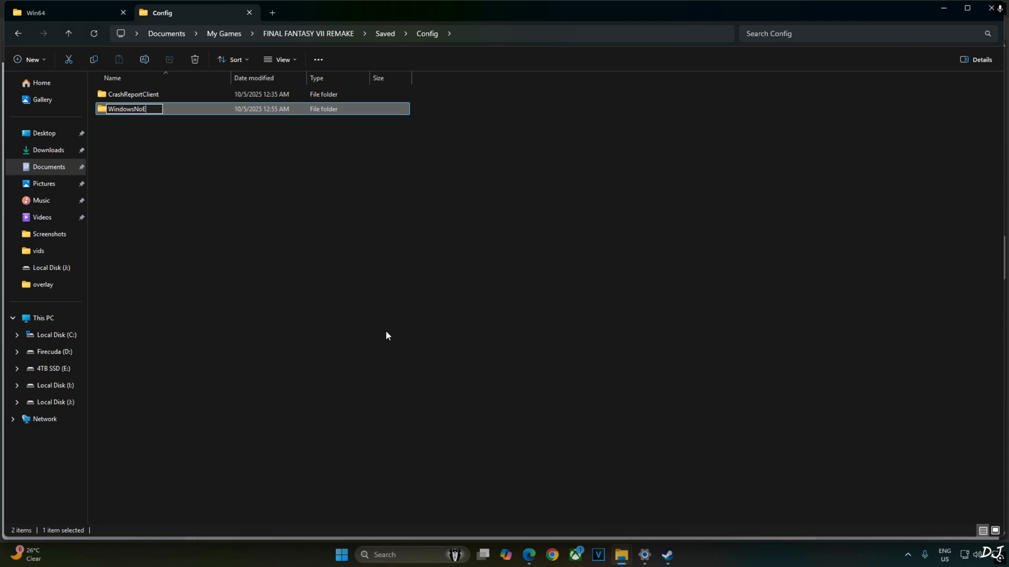
{"action": "type", "text": "ditor"}
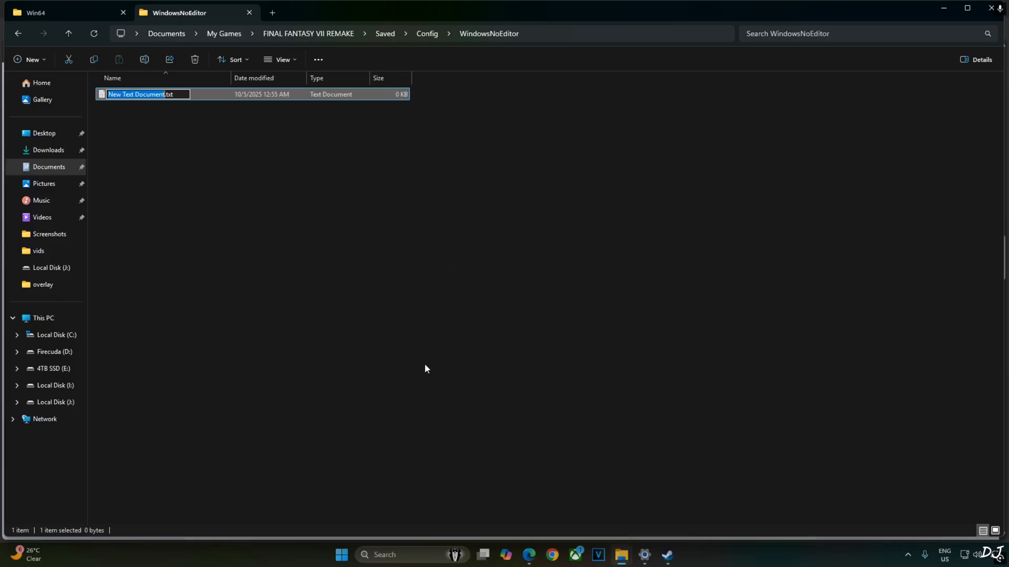
{"action": "type", "text": "Engine.ini"}
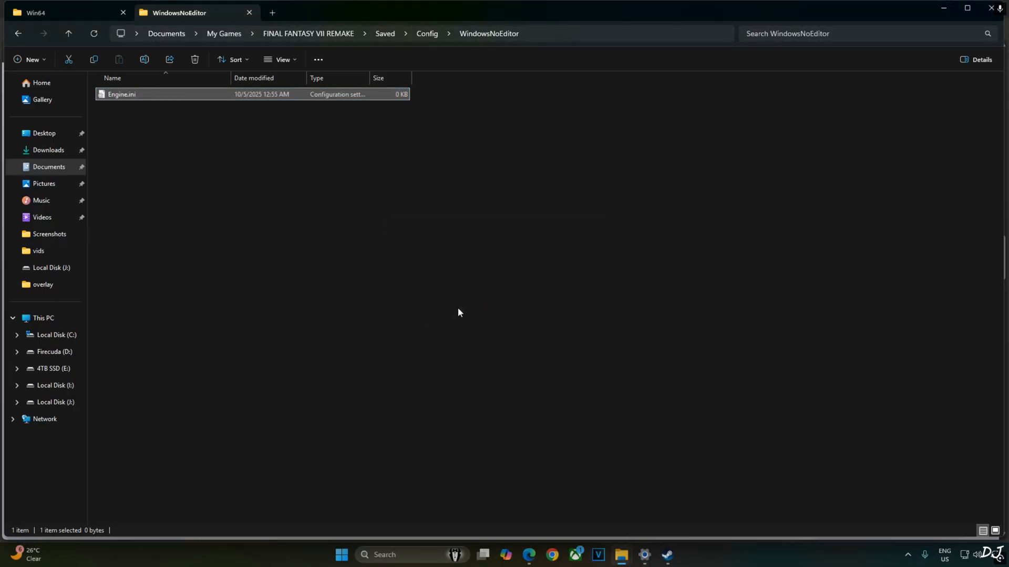
Open Engine.ini in Notepad and type the [SystemSettings] header
{"action": "right_click", "coordinate": [120, 94]}
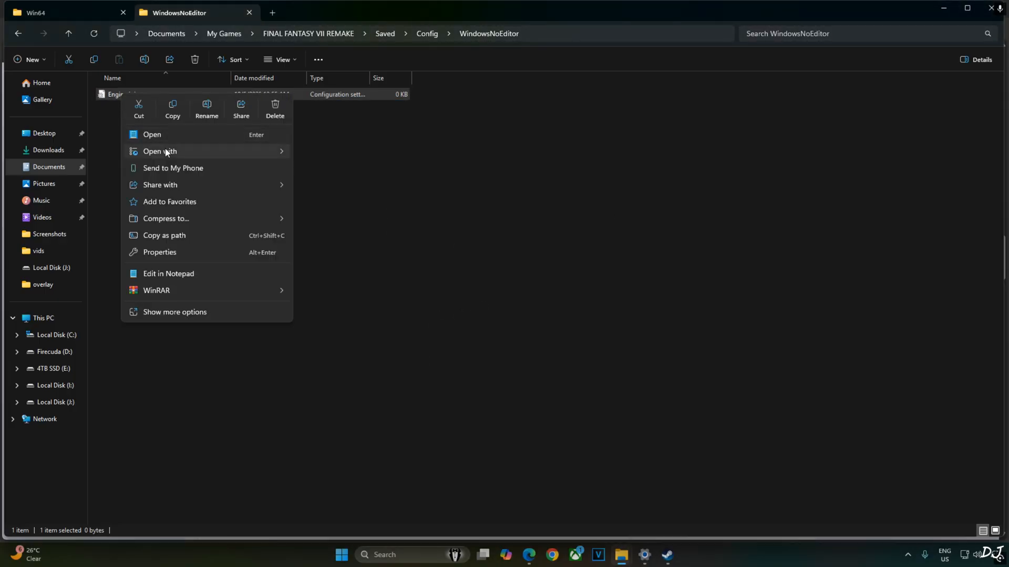
{"action": "left_click", "coordinate": [160, 152]}
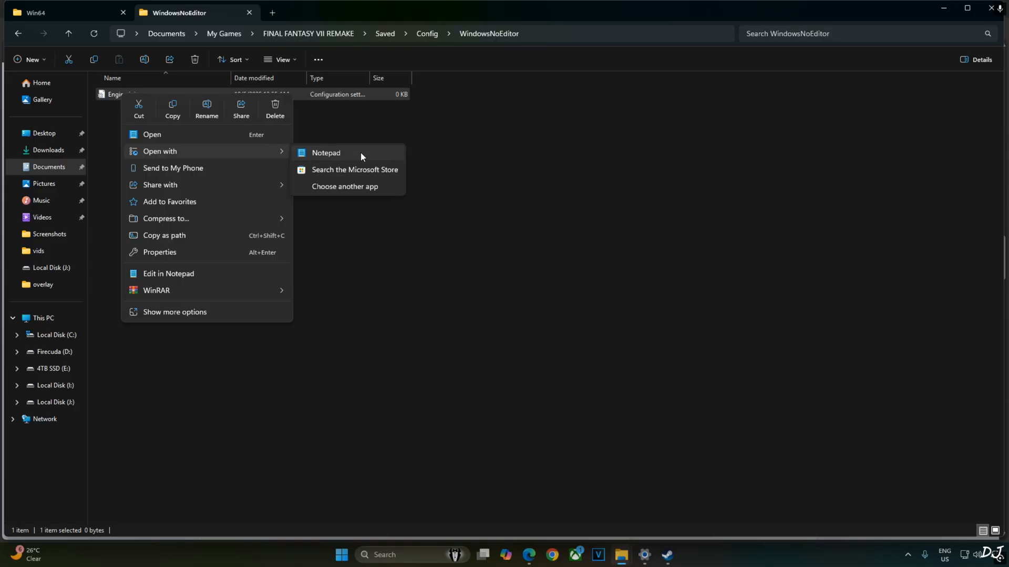
{"action": "left_click", "coordinate": [326, 154]}
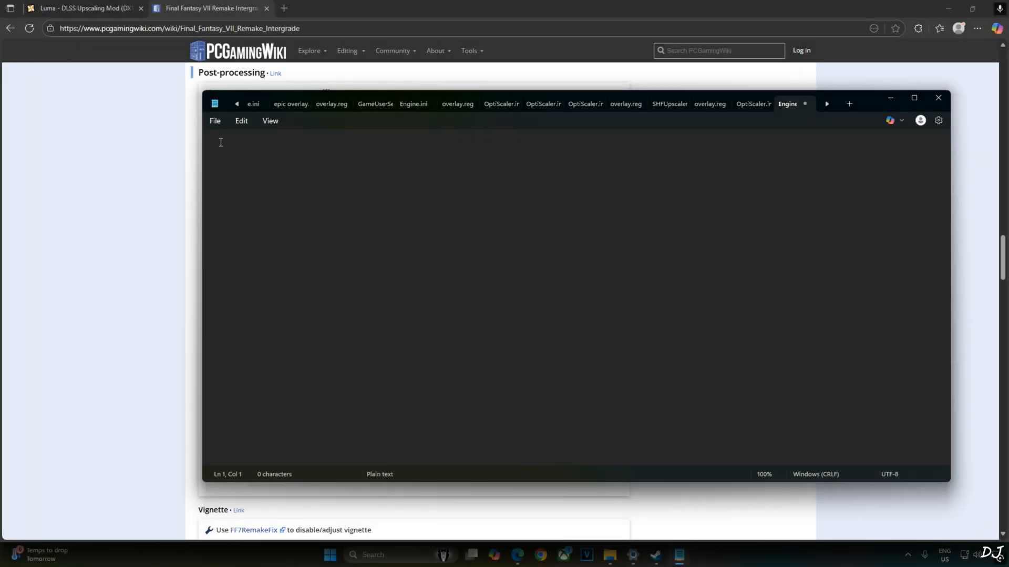
{"action": "type", "text": "[SystemSettings]"}
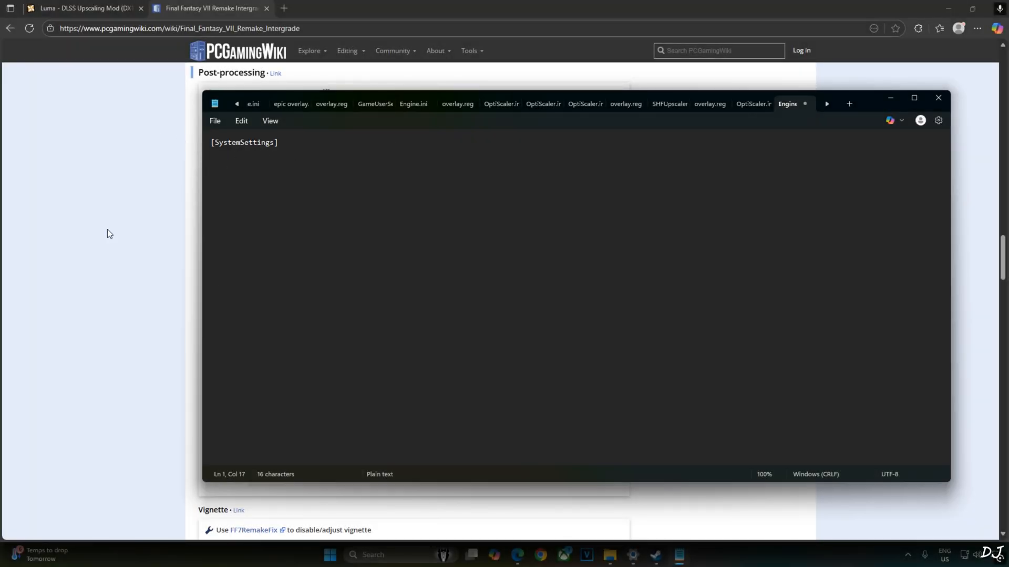
{"action": "left_click", "coordinate": [938, 98]}
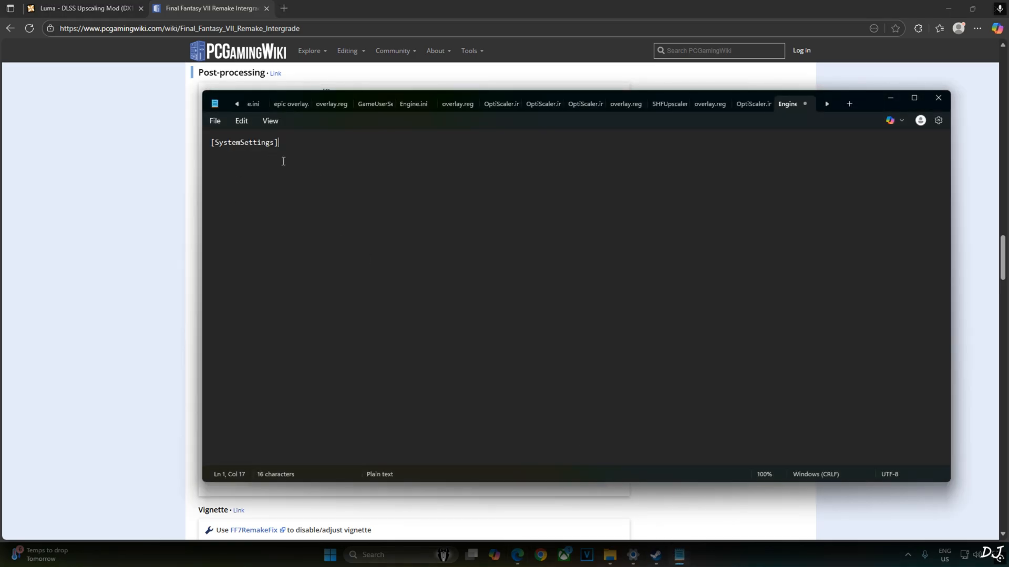
Paste the depth-of-field lines and the wiki's motion blur lines below the header
{"action": "right_click", "coordinate": [270, 154]}
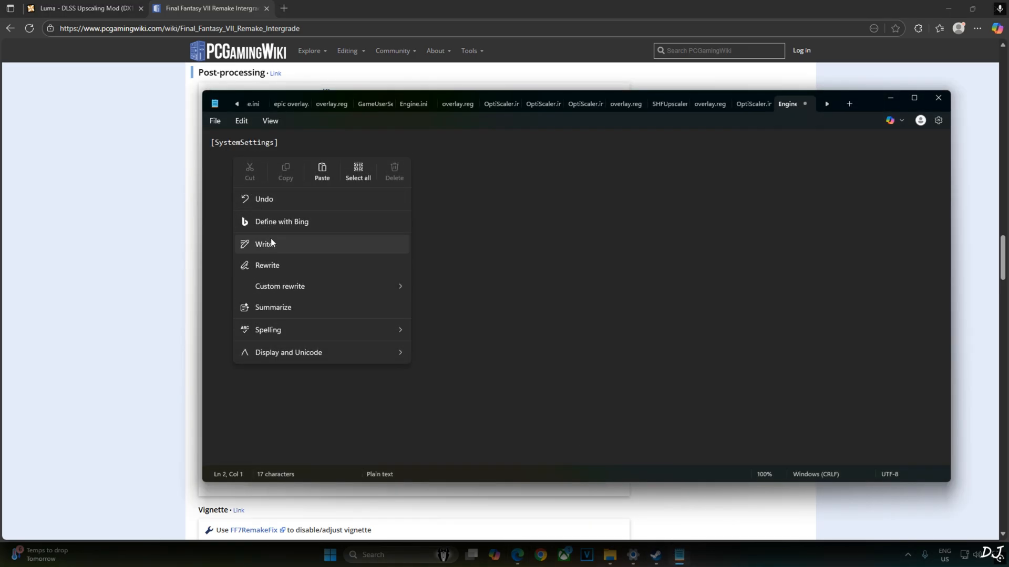
{"action": "left_click", "coordinate": [322, 172]}
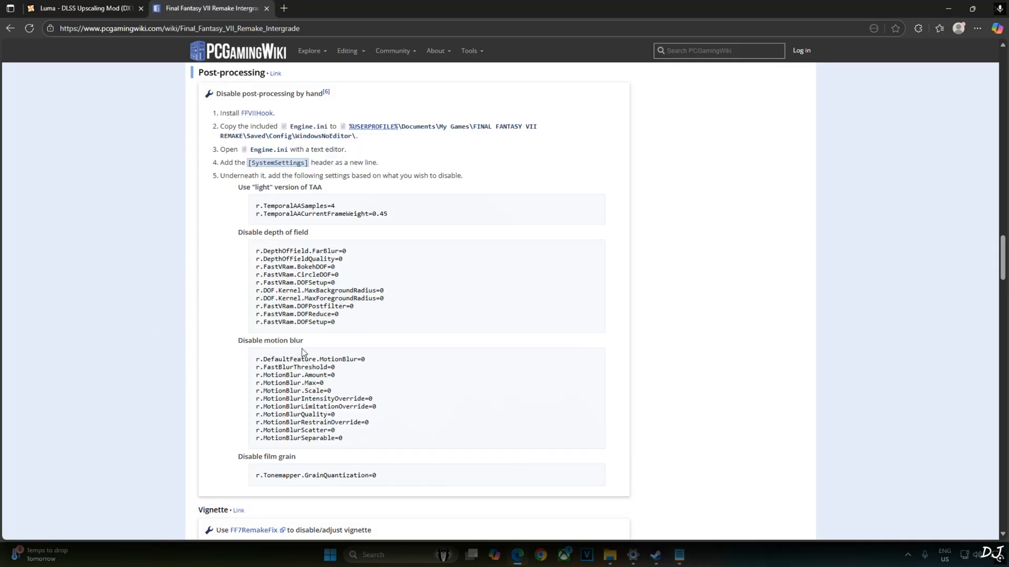
{"action": "left_click_drag", "start_coordinate": [256, 367], "coordinate": [343, 439]}
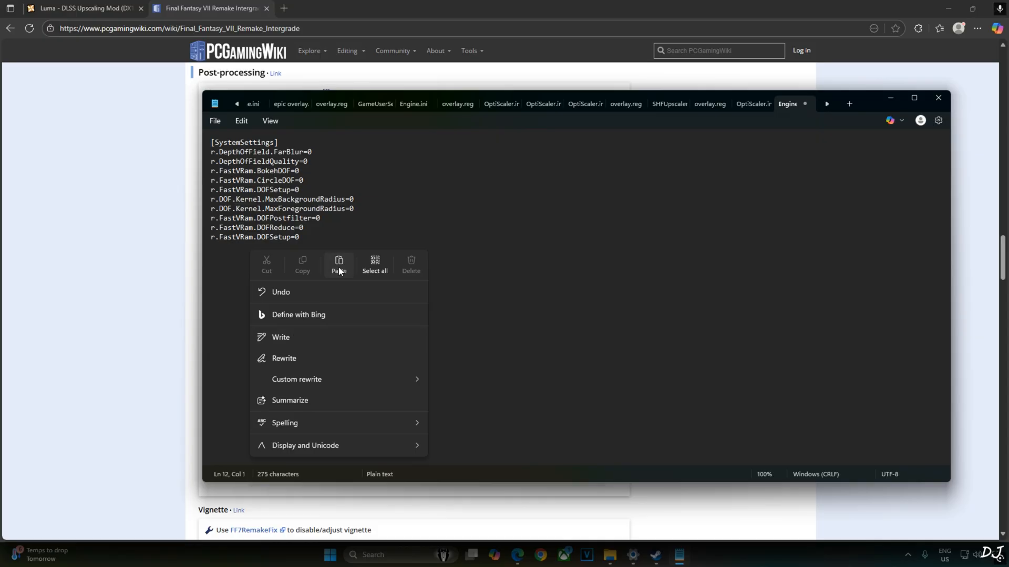
{"action": "left_click", "coordinate": [338, 264]}
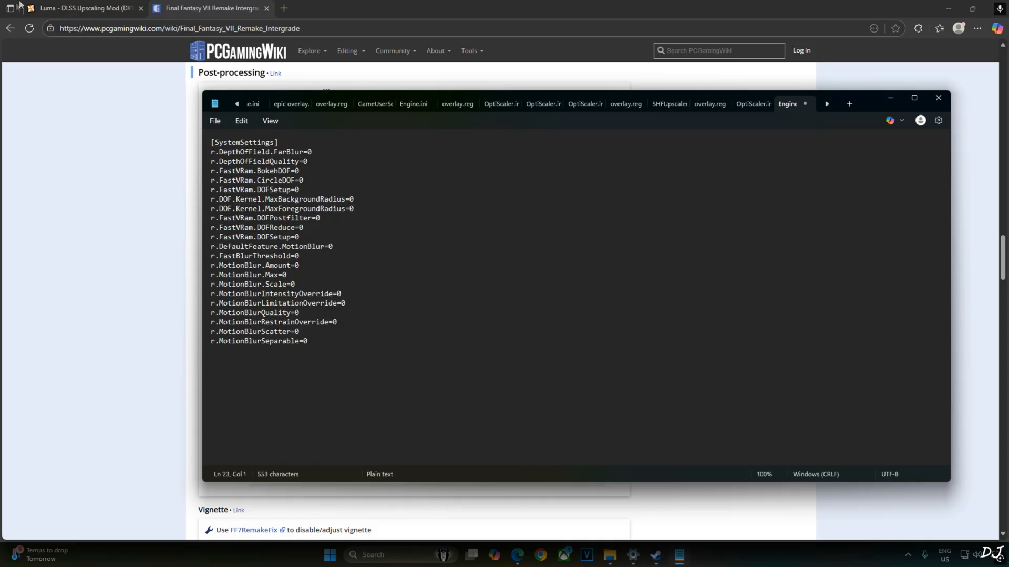
Select the r.DynamicRes lines on the Nexus Mods Luma page
{"action": "left_click", "coordinate": [84, 8]}
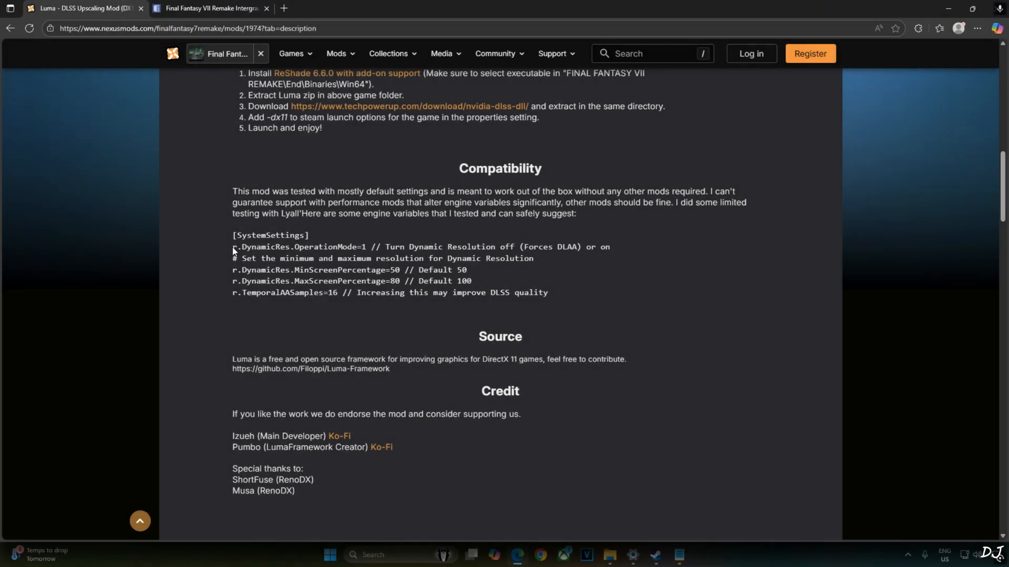
{"action": "left_click_drag", "start_coordinate": [233, 246], "coordinate": [365, 246]}
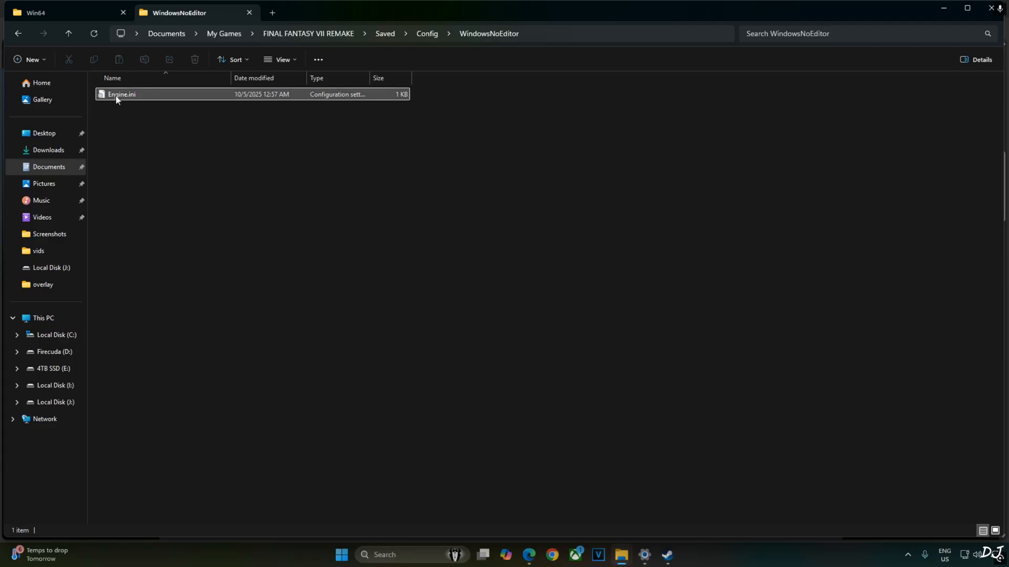
Select Engine.ini, then switch to Steam's Final Fantasy VII Remake Intergrade page
{"action": "left_click", "coordinate": [121, 94]}
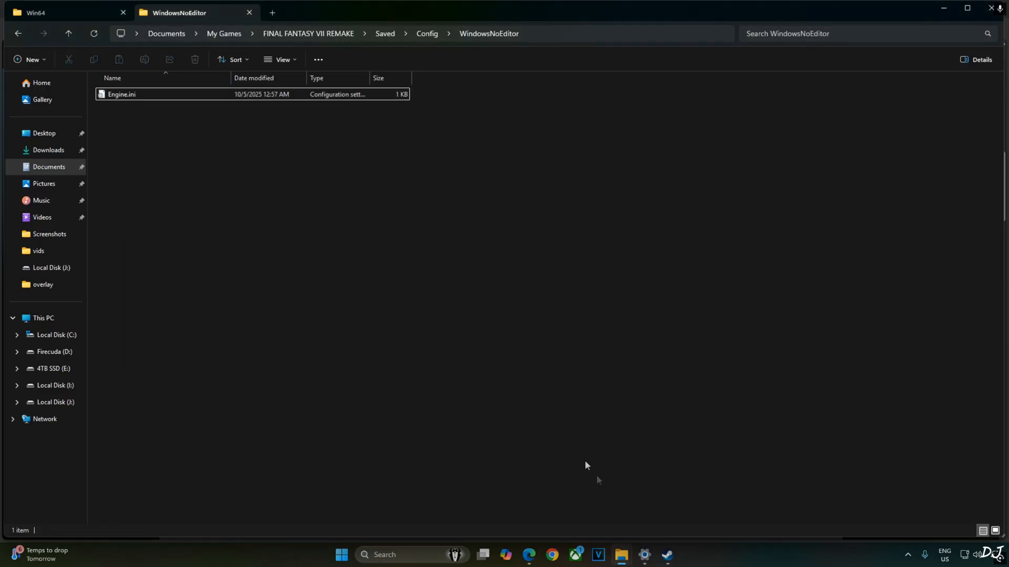
{"action": "left_click", "coordinate": [667, 555]}
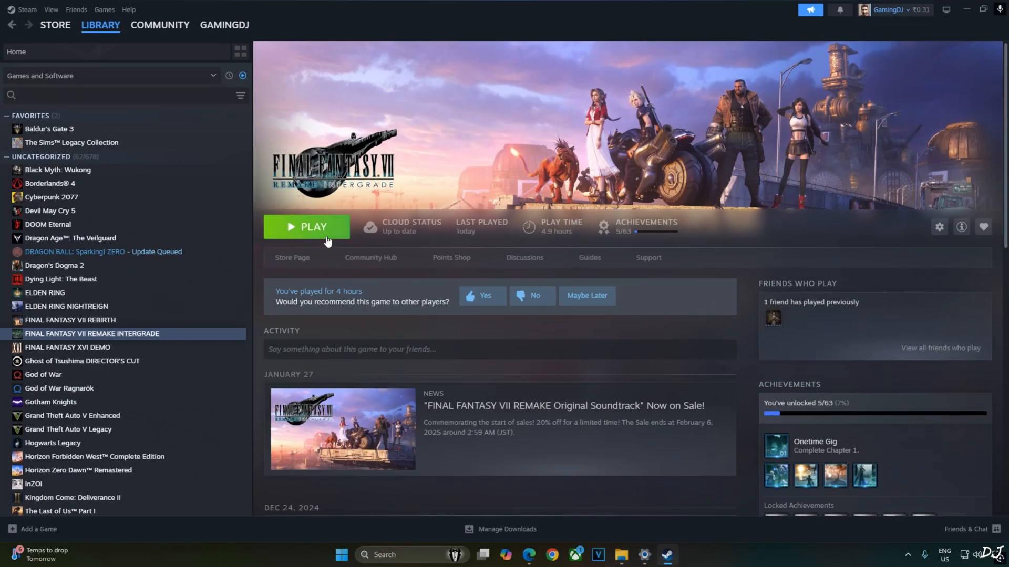
Start Final Fantasy VII Remake Intergrade with the PLAY button in Steam
{"action": "left_click", "coordinate": [306, 227]}
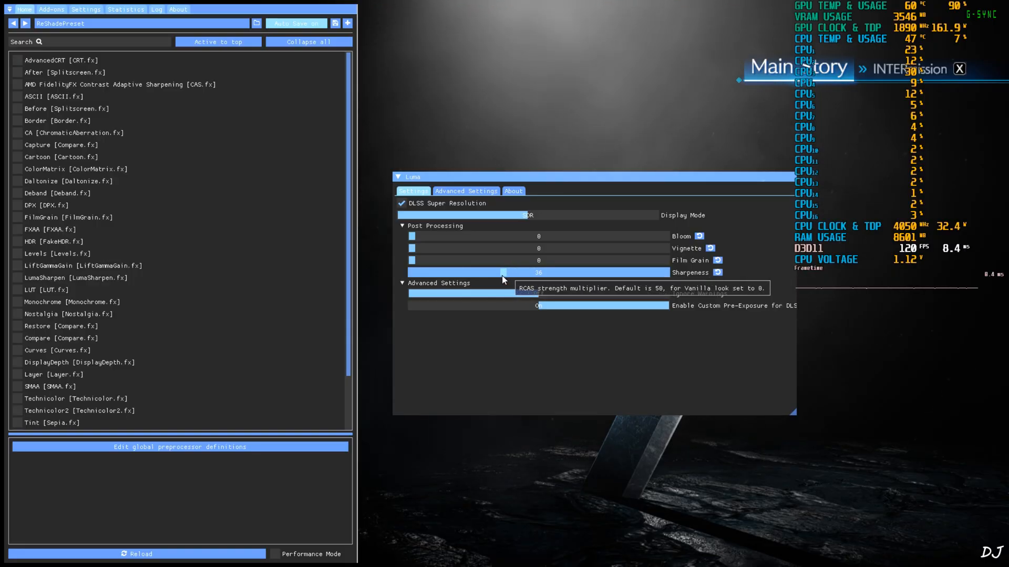
Drag the Luma Sharpness slider in the ReShade add-on down to 28
{"action": "left_click_drag", "start_coordinate": [504, 273], "coordinate": [484, 272]}
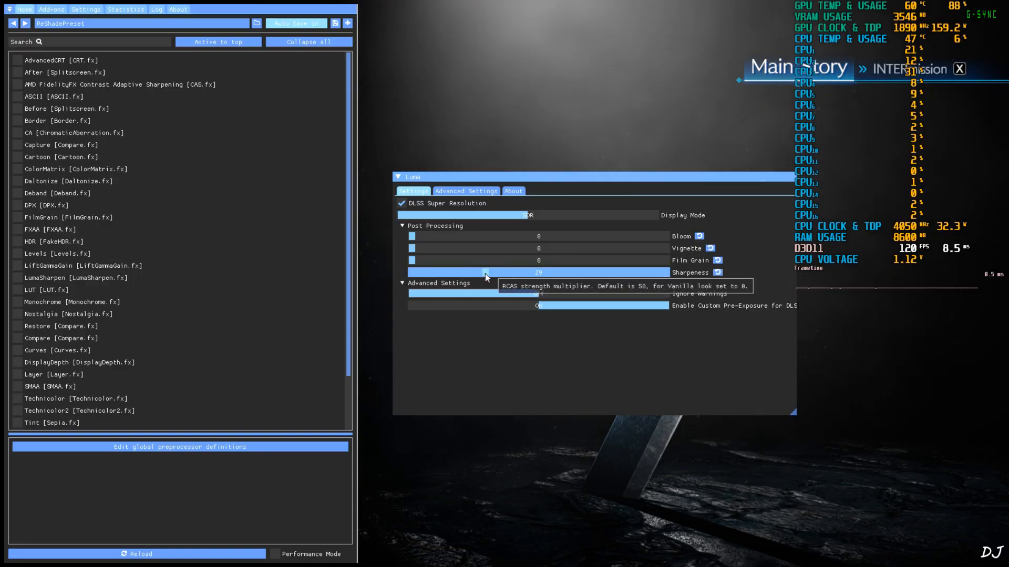
{"action": "left_click_drag", "start_coordinate": [485, 272], "coordinate": [461, 272]}
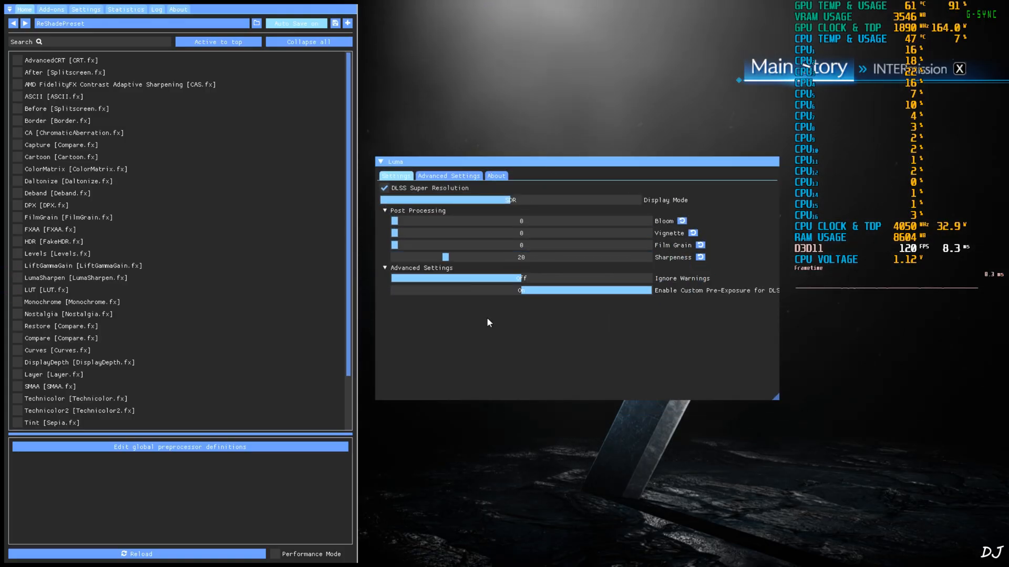
{"action": "mouse_move", "coordinate": [581, 369]}
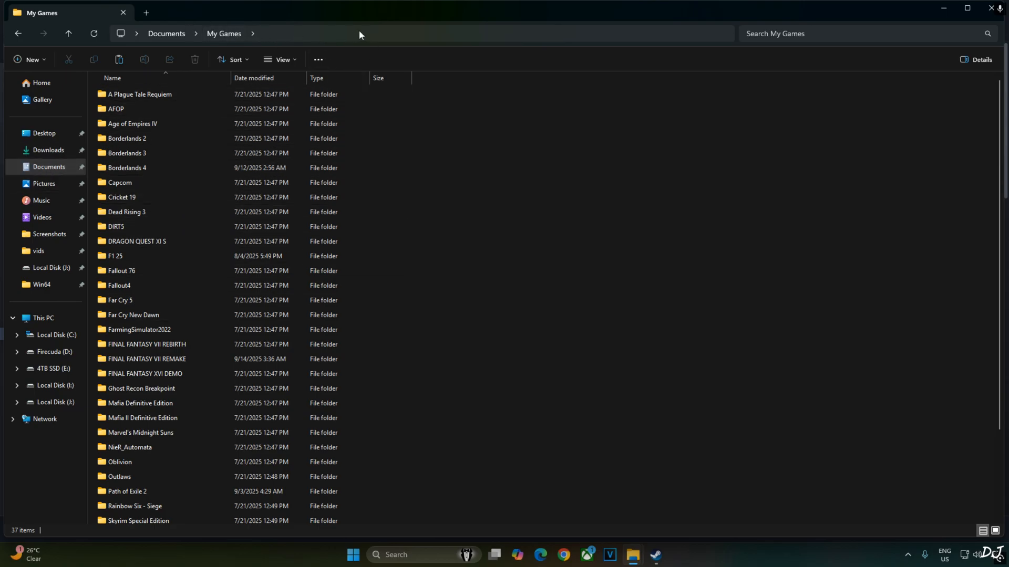
Go to the FINAL FANTASY VII REMAKE Saved > Config > WindowsNoEditor folder
{"action": "left_click", "coordinate": [146, 359]}
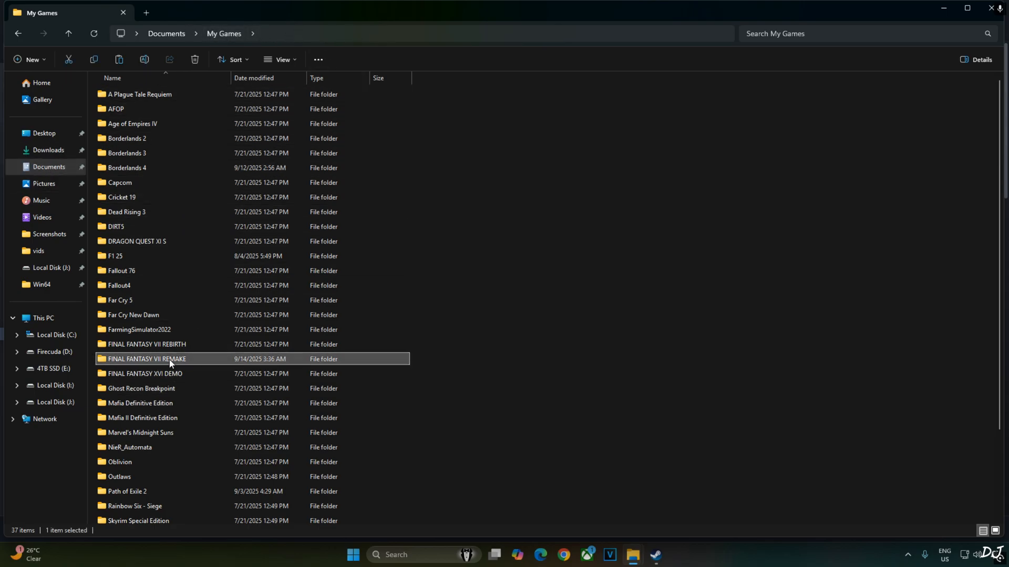
{"action": "double_click", "coordinate": [170, 361]}
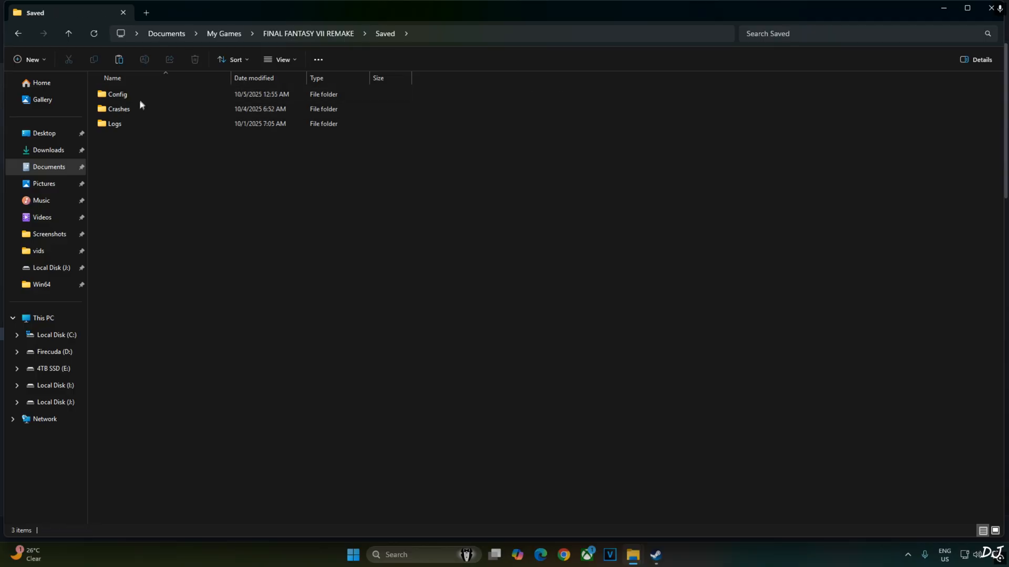
{"action": "double_click", "coordinate": [117, 94]}
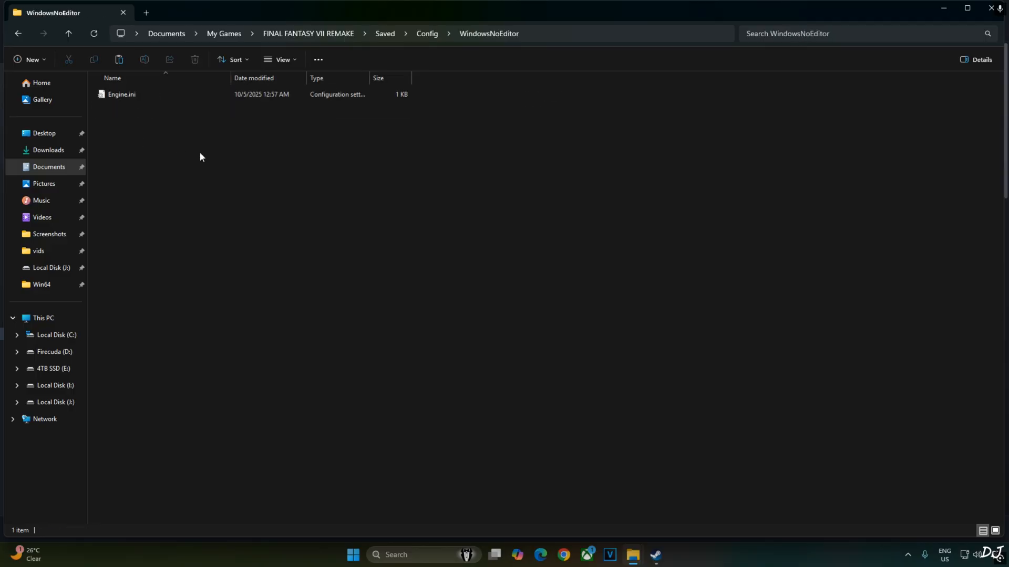
Clear Engine.ini's Read-only attribute in its Properties
{"action": "left_click", "coordinate": [122, 94]}
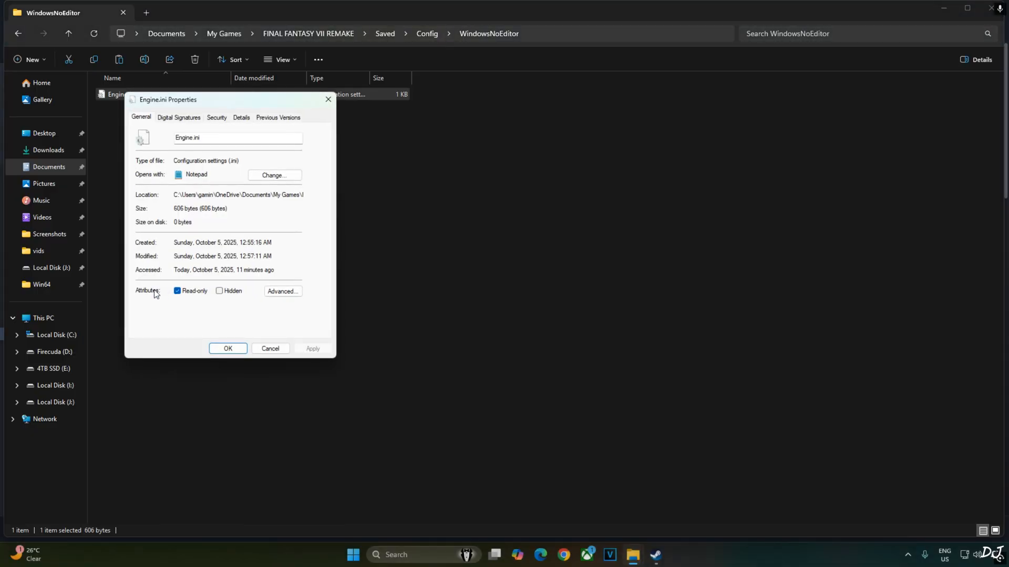
{"action": "left_click", "coordinate": [177, 291]}
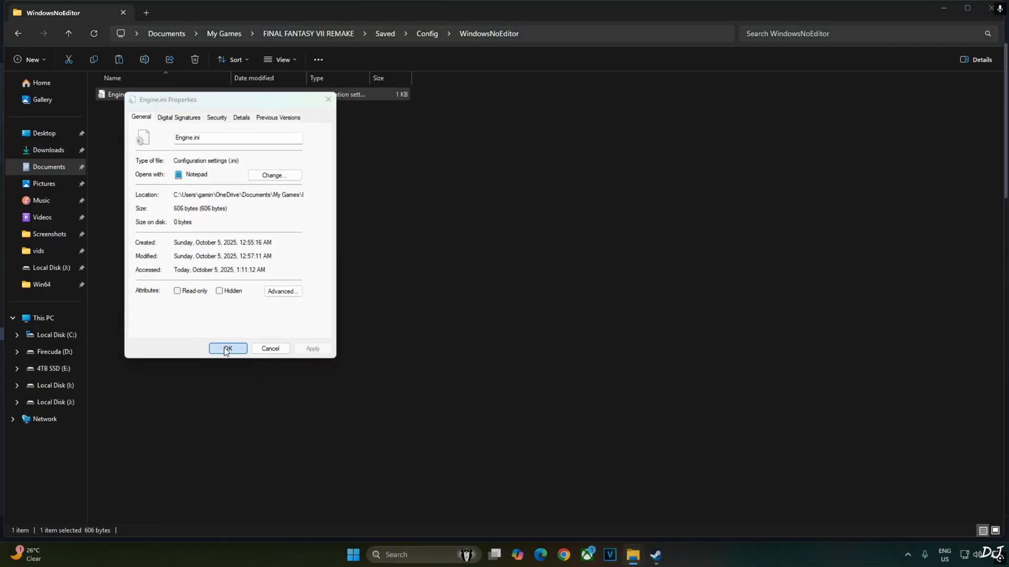
{"action": "left_click", "coordinate": [227, 350]}
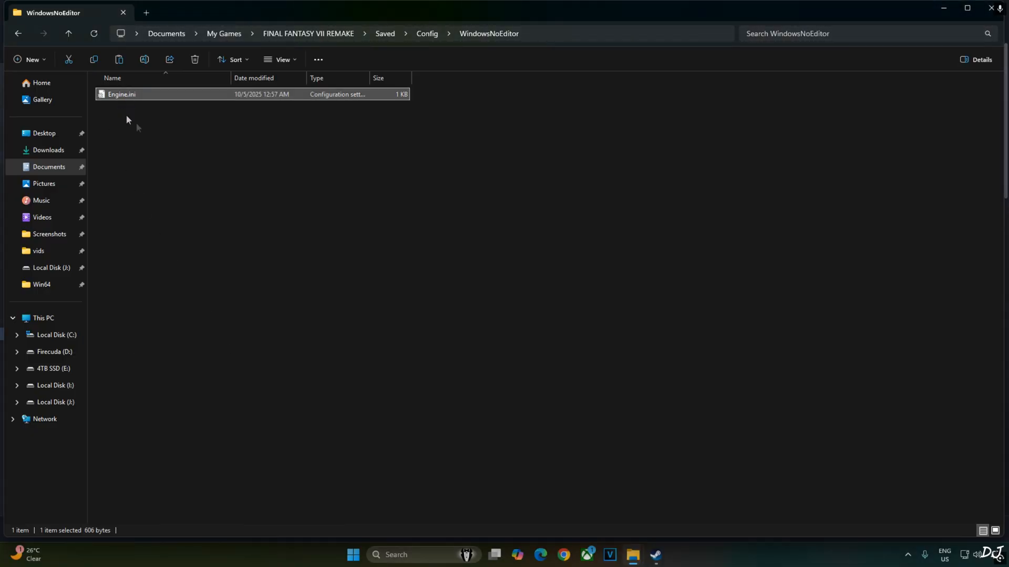
{"action": "double_click", "coordinate": [121, 95]}
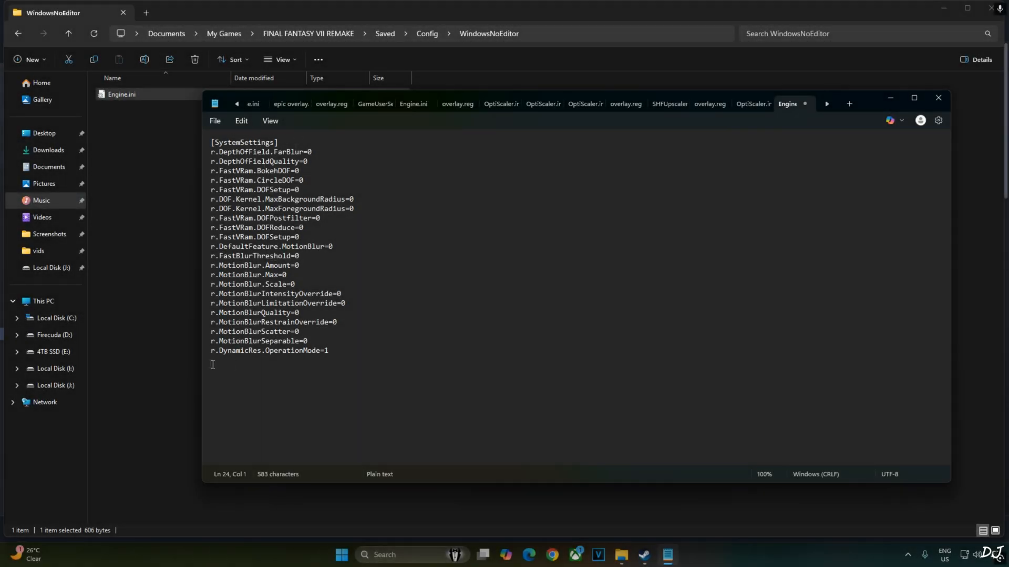
{"action": "mouse_move", "coordinate": [284, 369]}
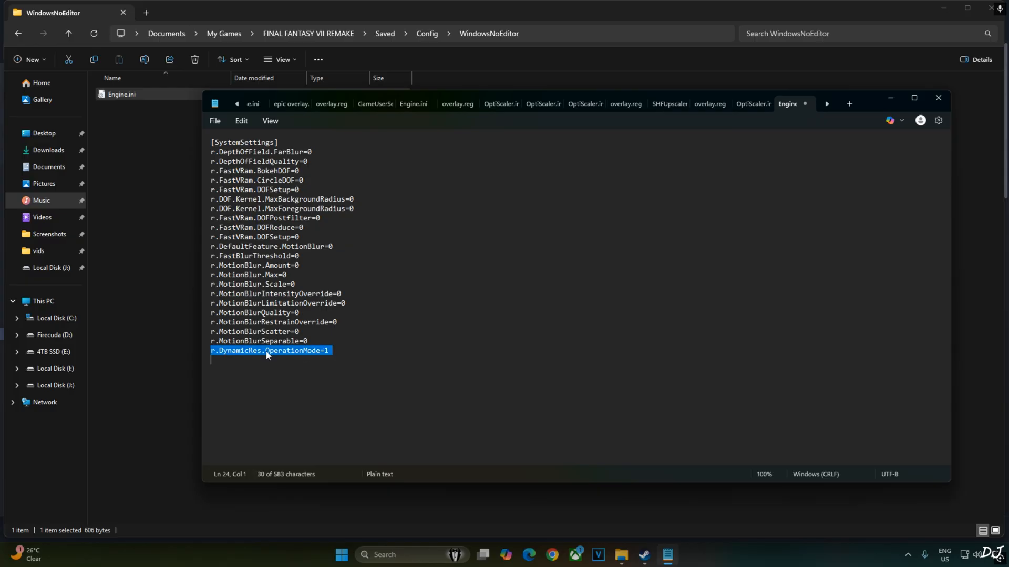
Replace the OperationMode line with Min/MaxScreenPercentage=80, then save and close Engine.ini
{"action": "key", "text": "Delete"}
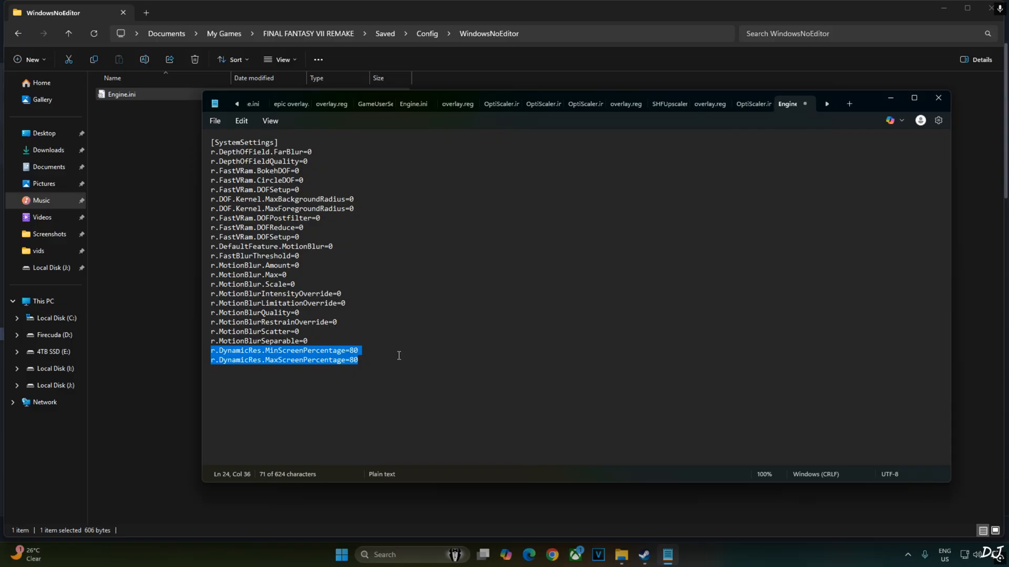
{"action": "left_click", "coordinate": [215, 121]}
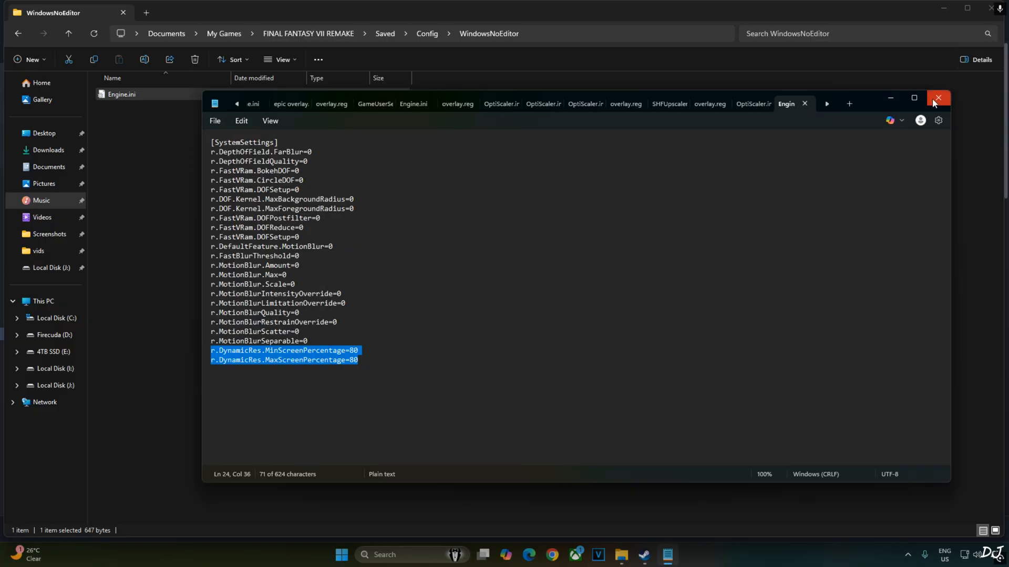
{"action": "left_click", "coordinate": [937, 98]}
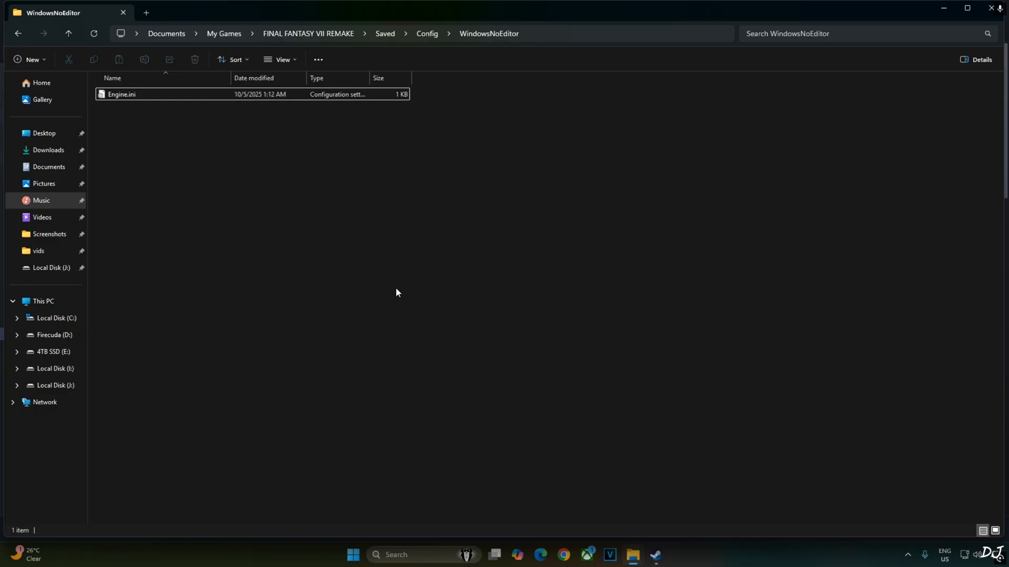
Tick Read-only in Engine.ini's Properties and confirm
{"action": "left_click", "coordinate": [121, 94]}
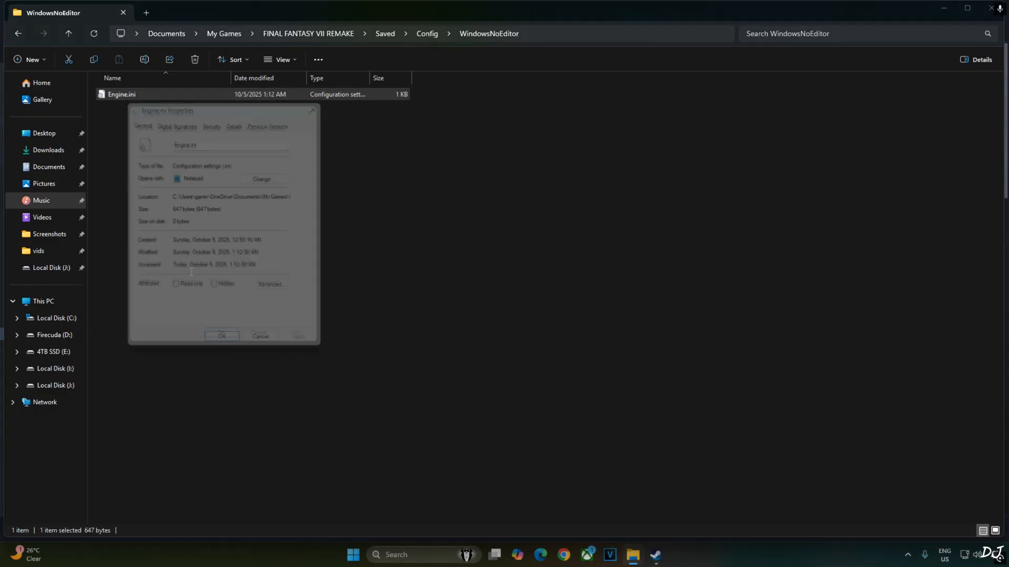
{"action": "left_click", "coordinate": [174, 294]}
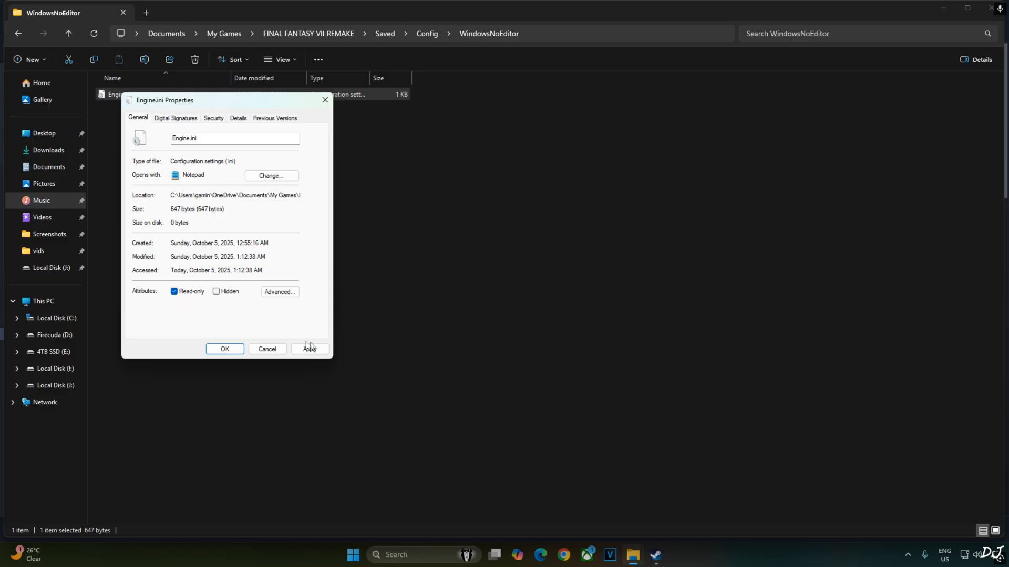
{"action": "left_click", "coordinate": [224, 349]}
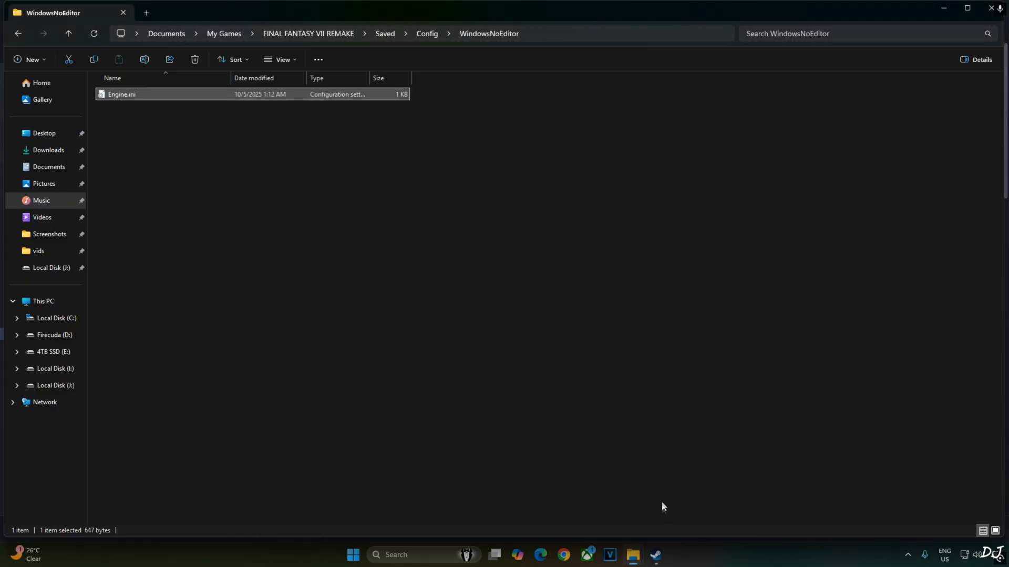